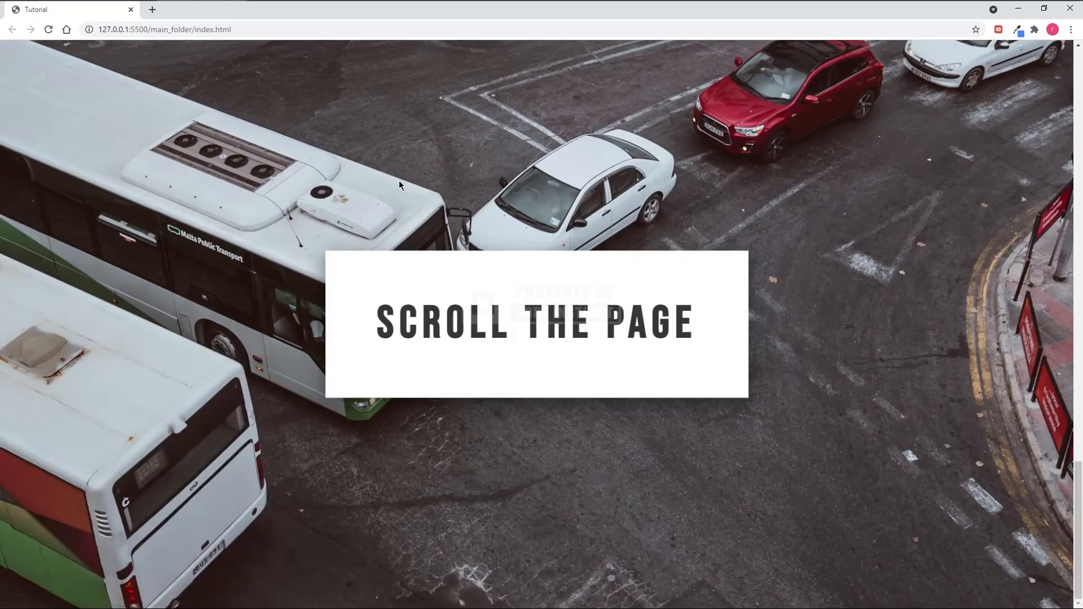
Expand the images folder in the Explorer to reveal the four jpg photos beside index.html and style.css
scroll(down, 3)
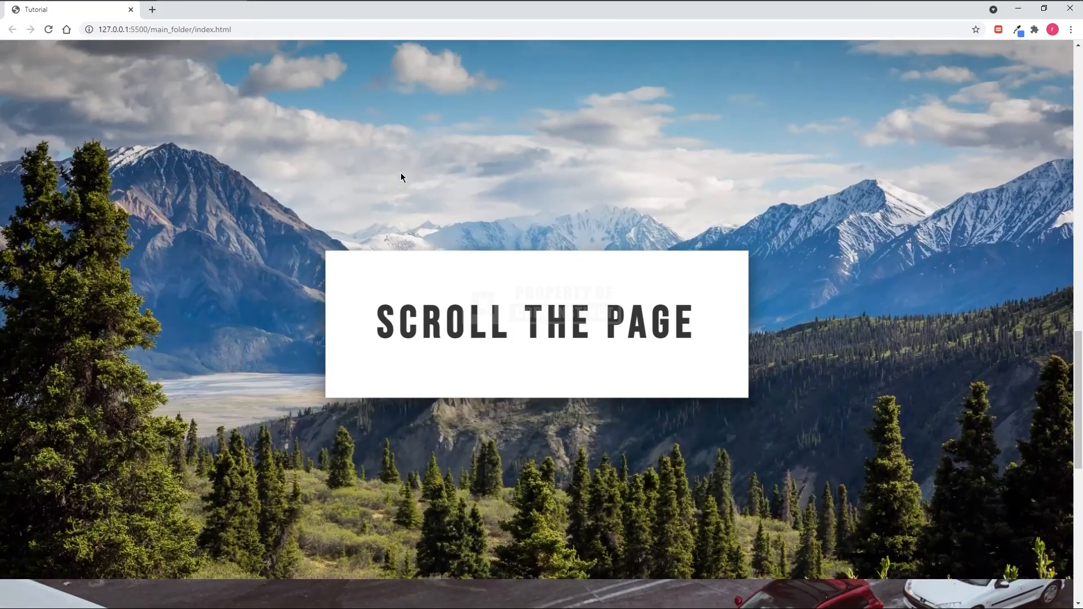
scroll(down, 3)
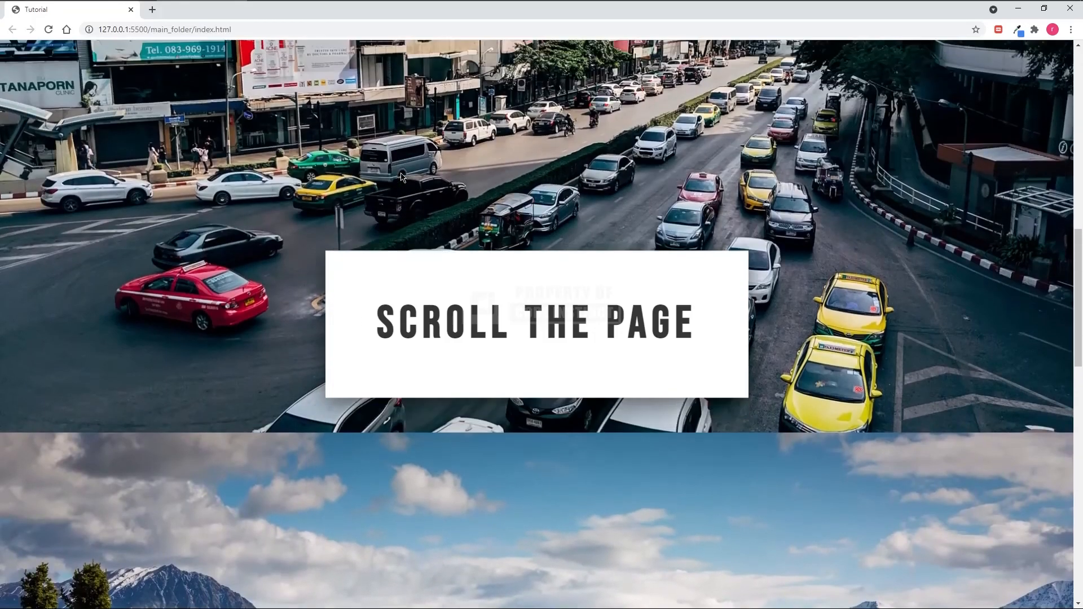
scroll(down, 3)
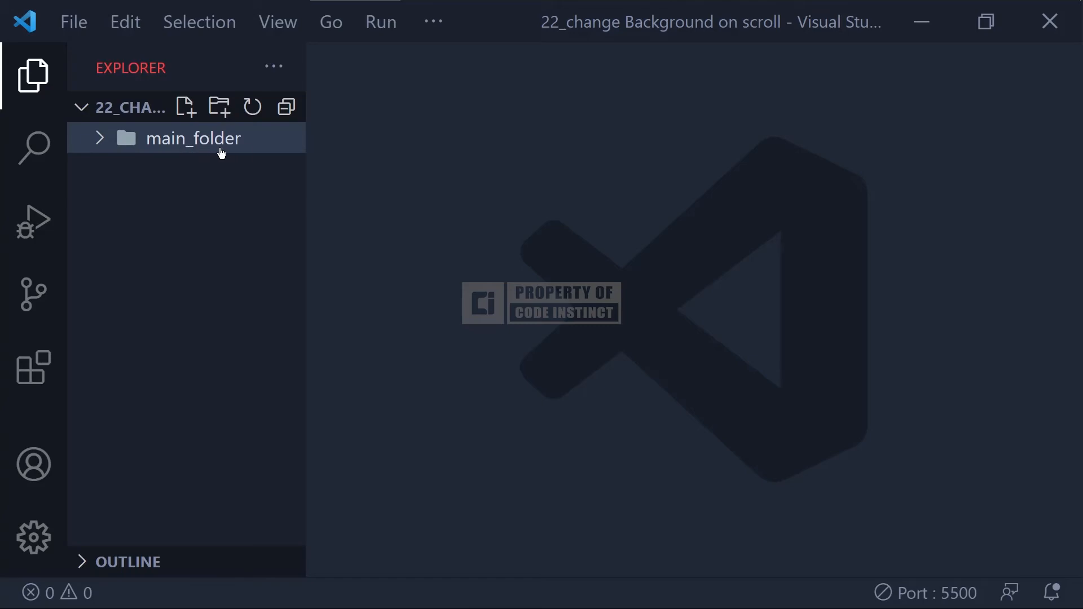
mouse_move(99, 144)
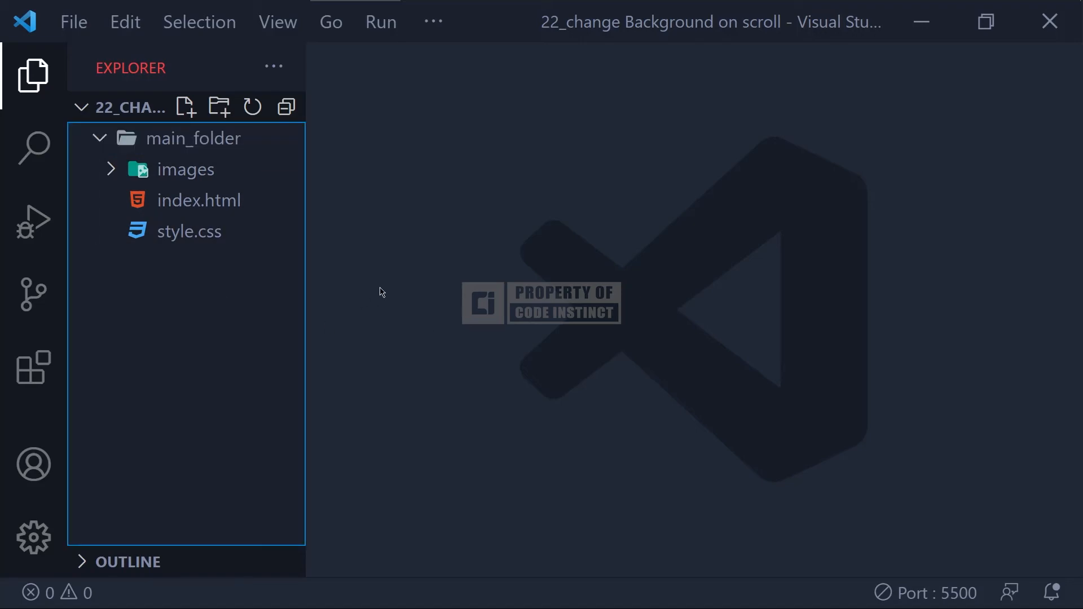
click(184, 169)
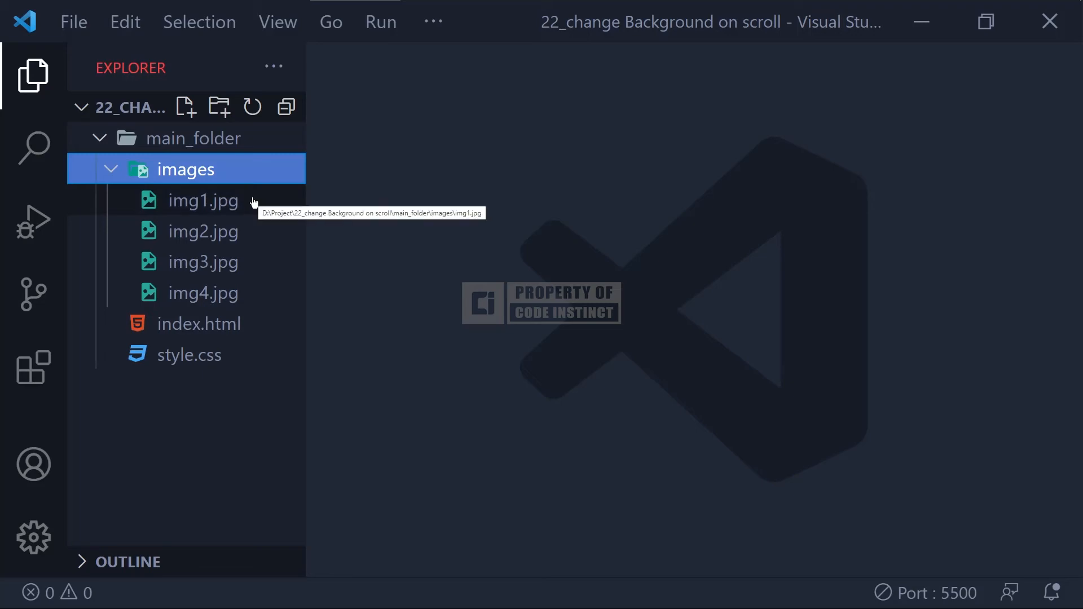
mouse_move(253, 225)
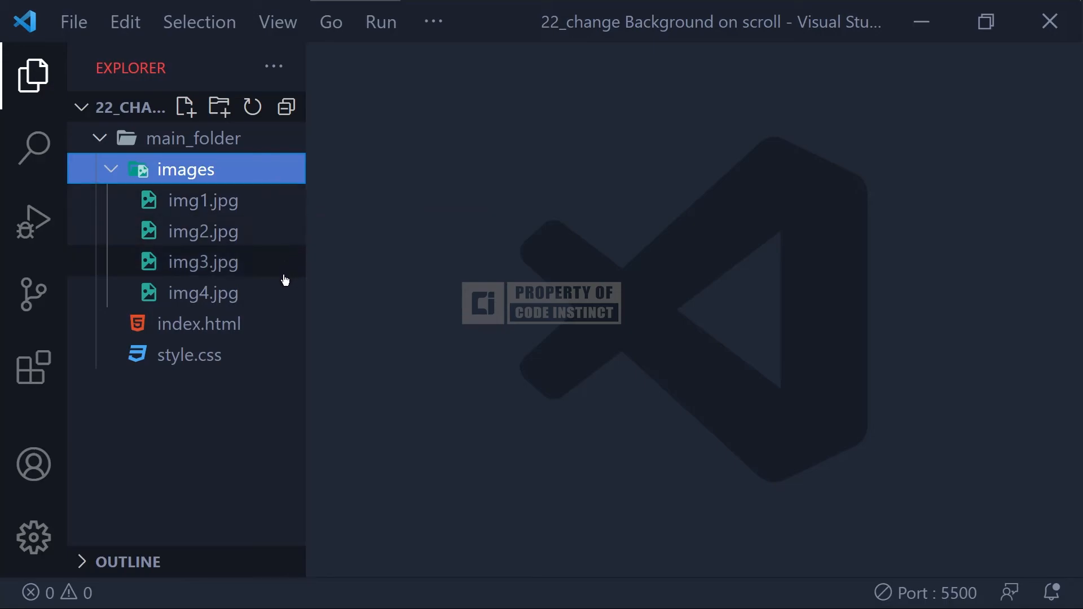
mouse_move(200, 323)
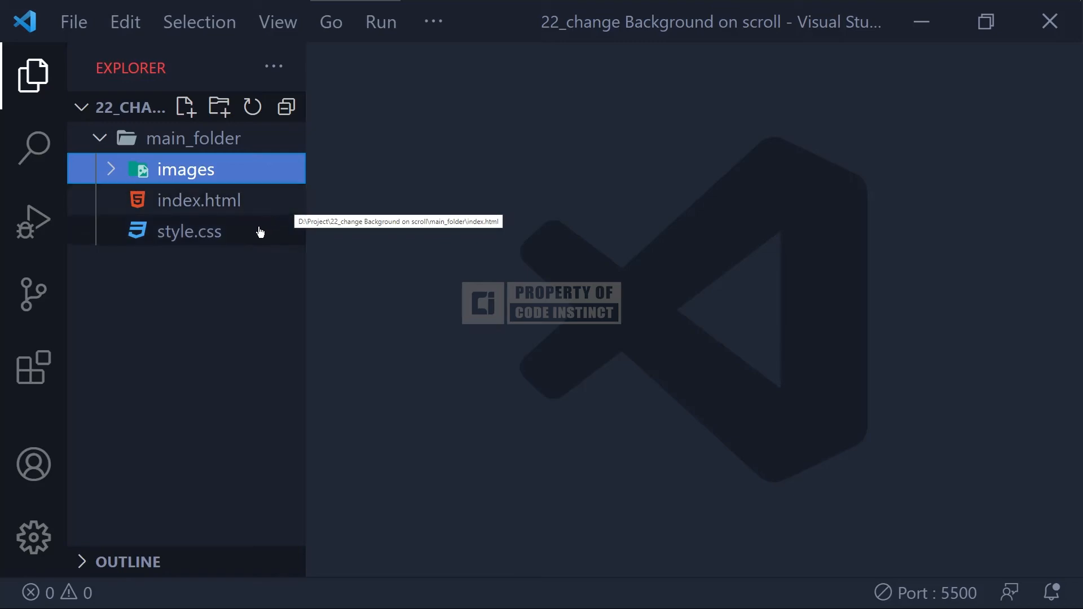
mouse_move(201, 231)
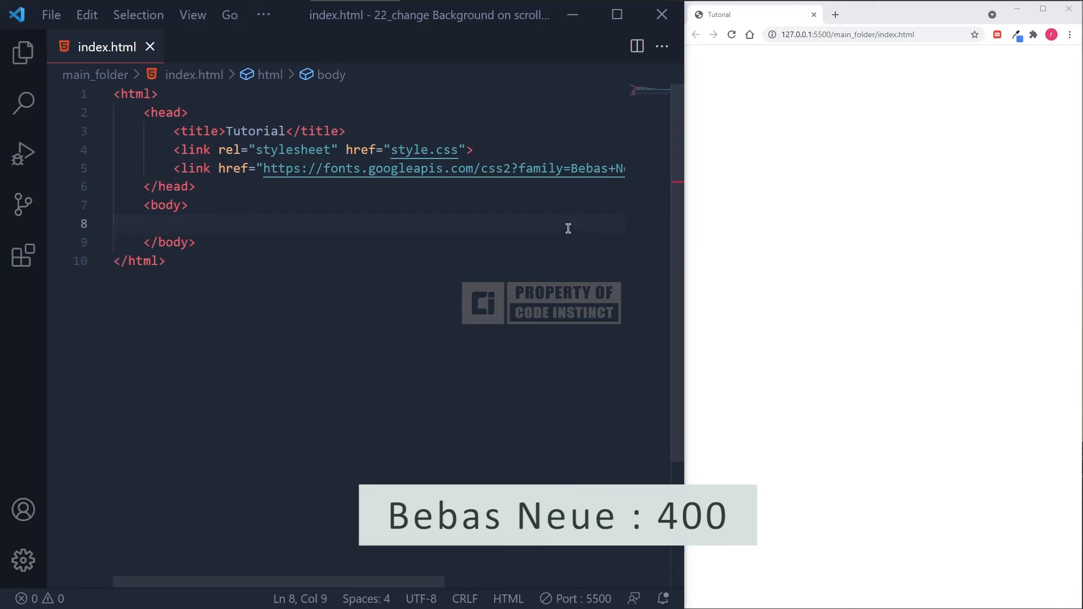
Add four divs with classes bg_img img1 to img4 inside the body
click(174, 223)
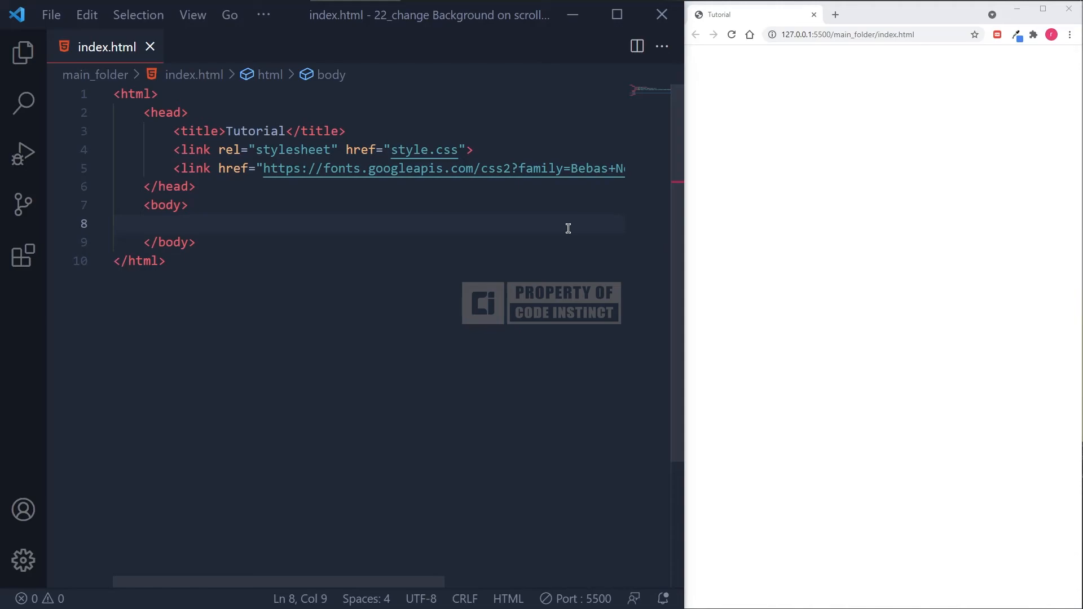
text(<div)
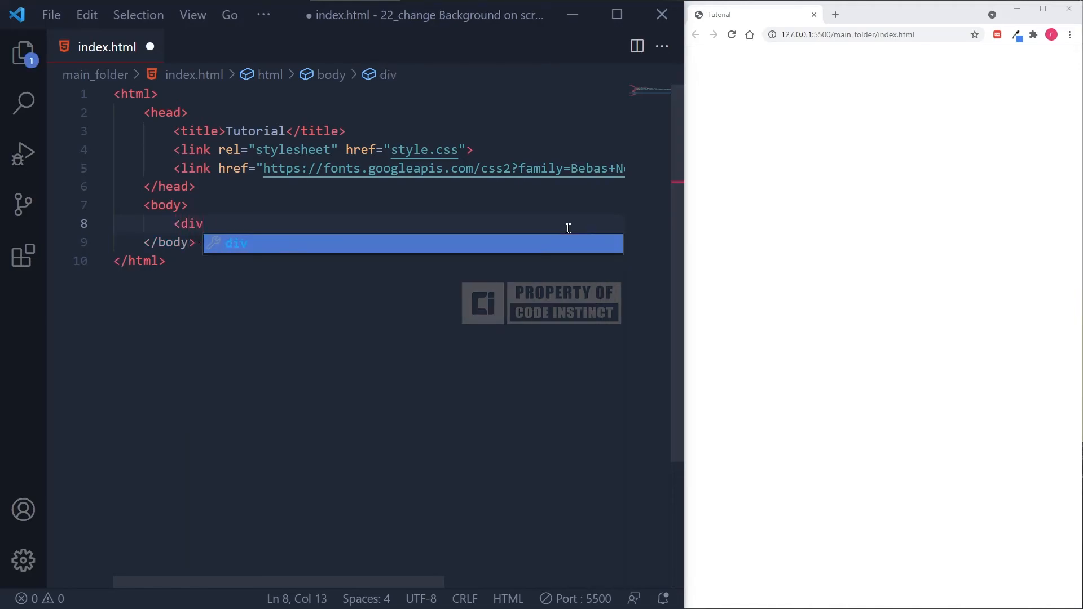
key(Tab)
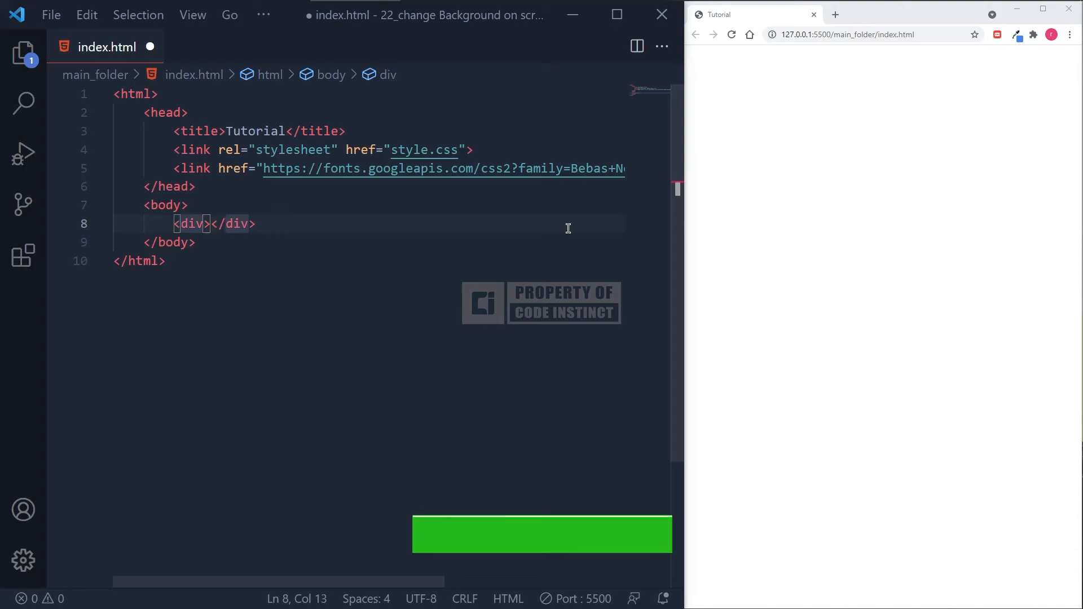
text(class="")
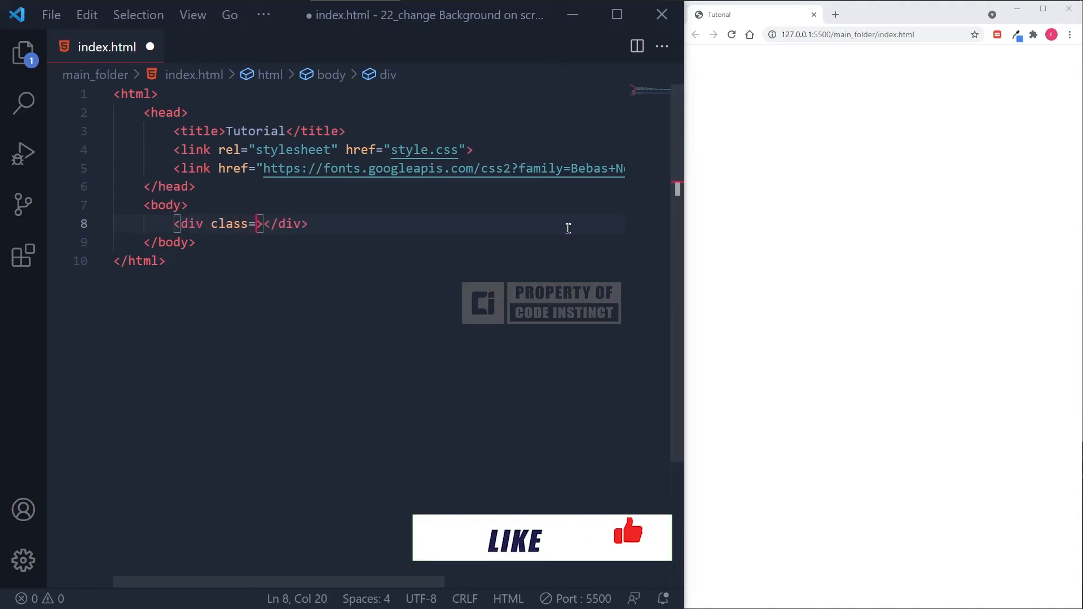
text(bg_img img1")
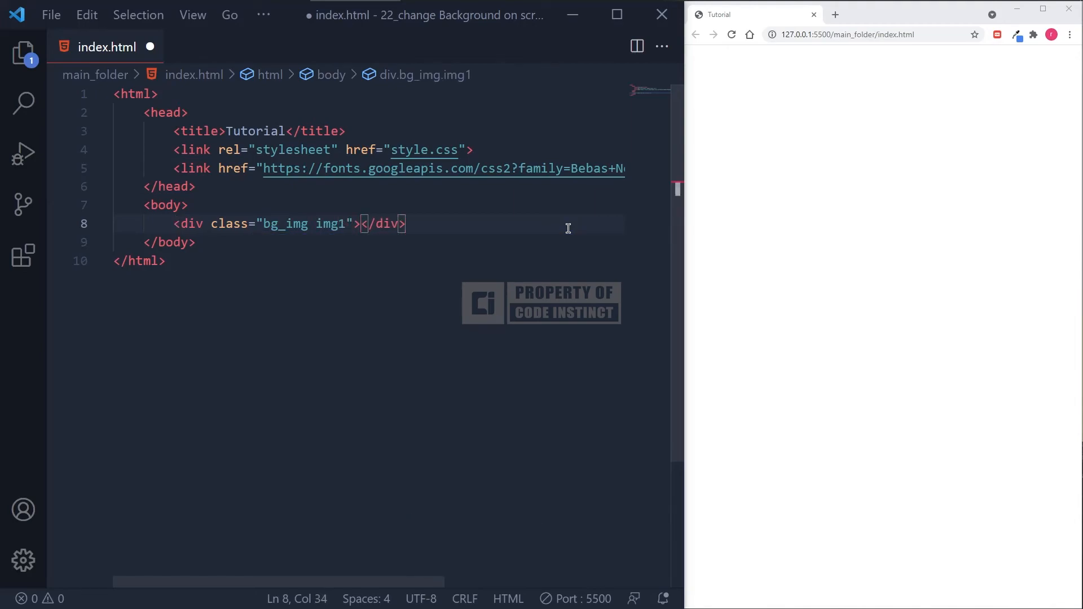
key(Right)
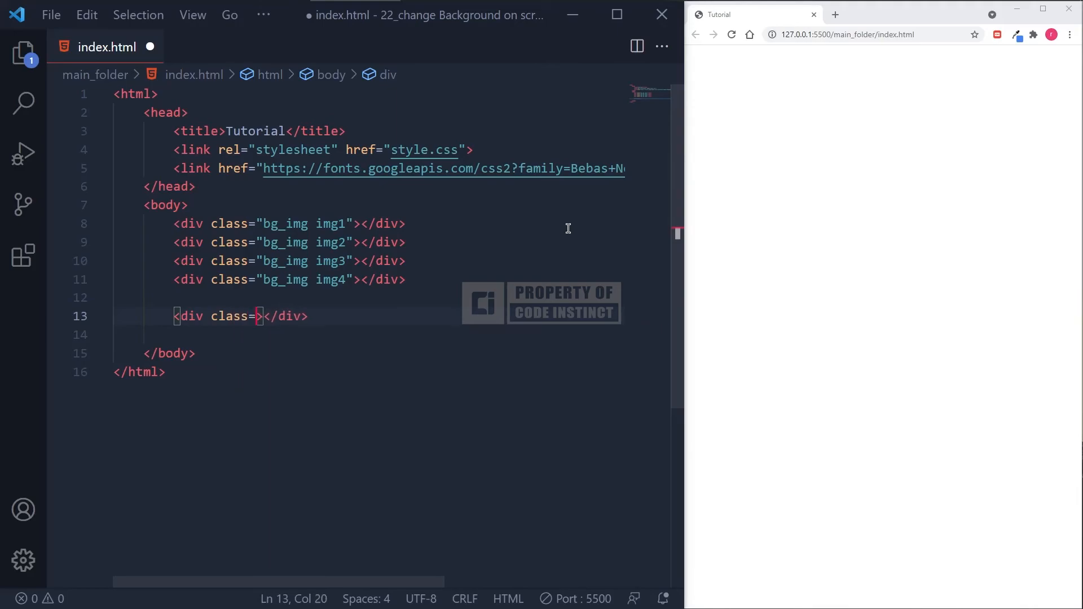
Add a text-wrapper div containing the heading <h1>SCROLL THE PAGE</h1>
text(text-wrapper")
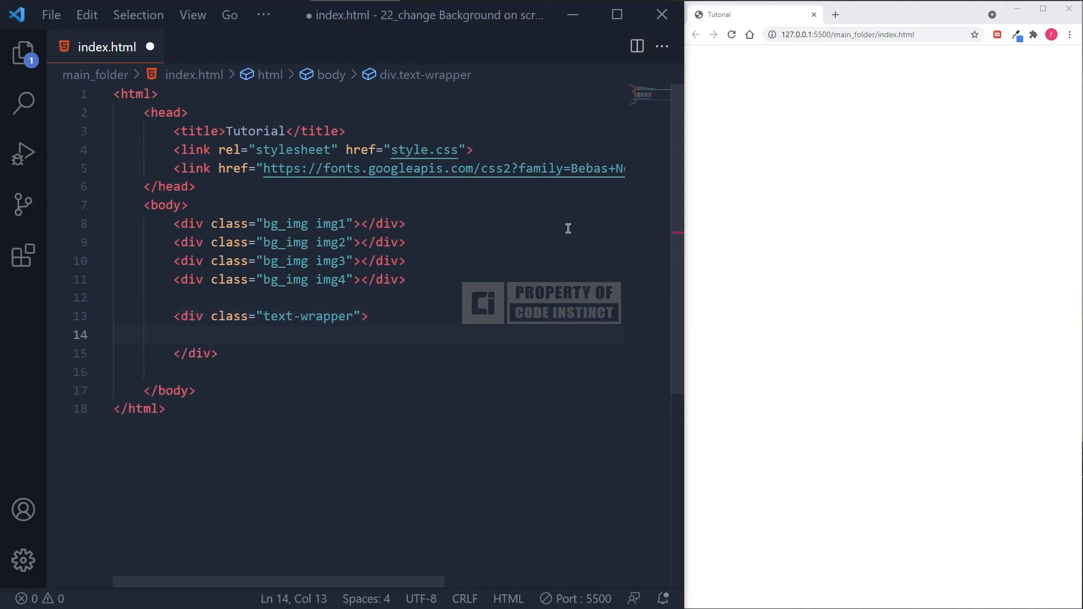
text(<)
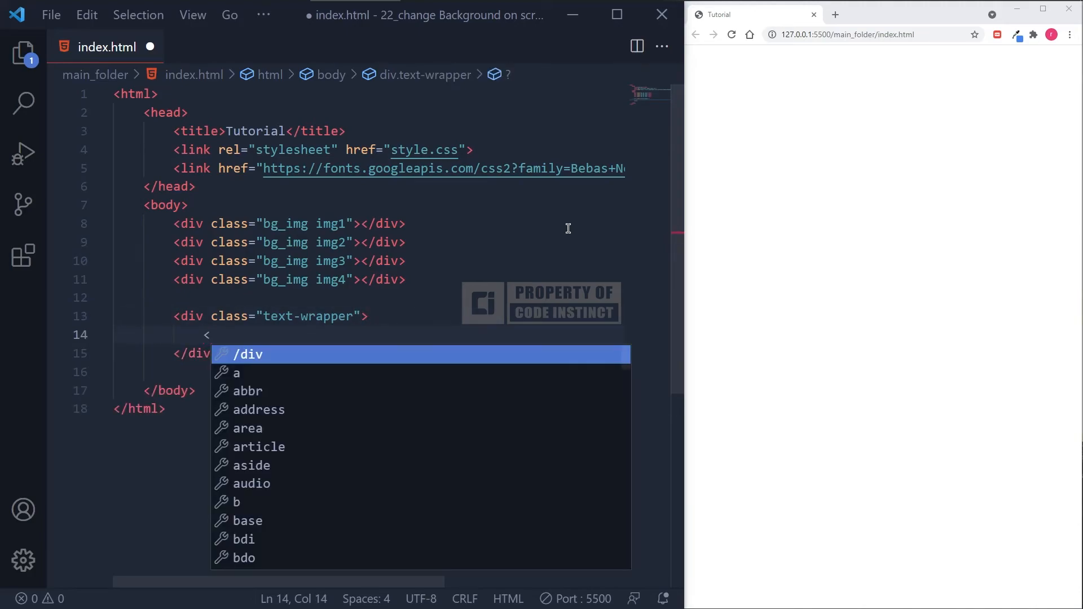
text(<h1>SCROLL THE </h1>)
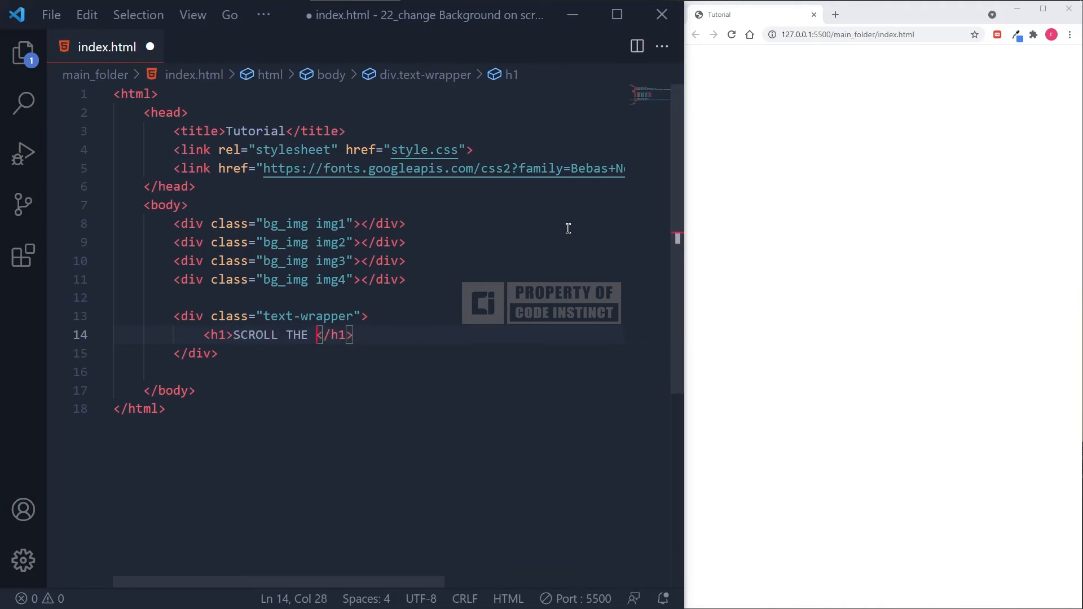
text(PAGE)
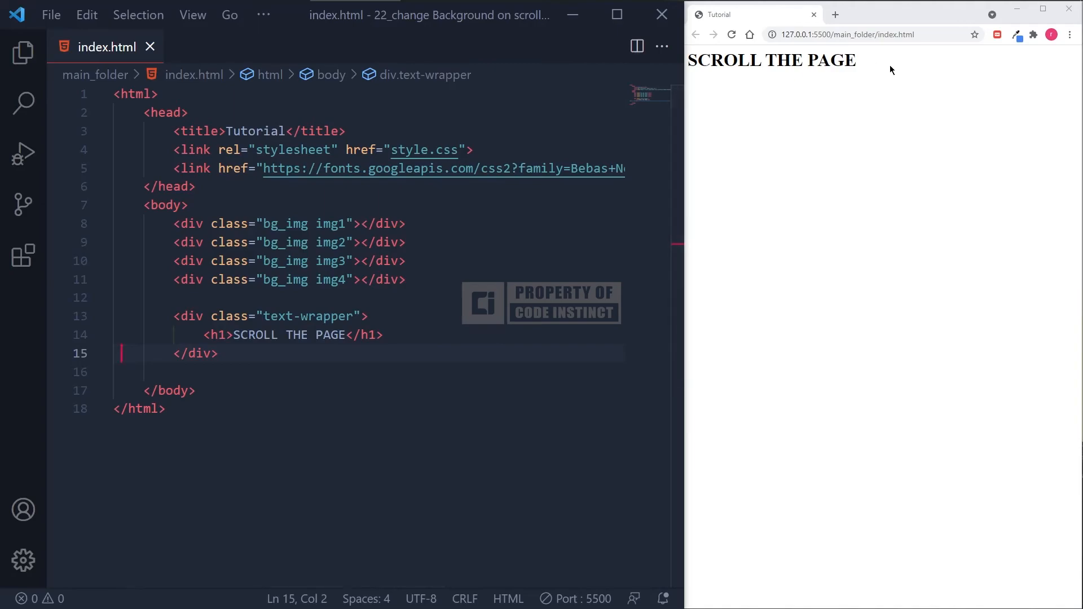
mouse_move(865, 54)
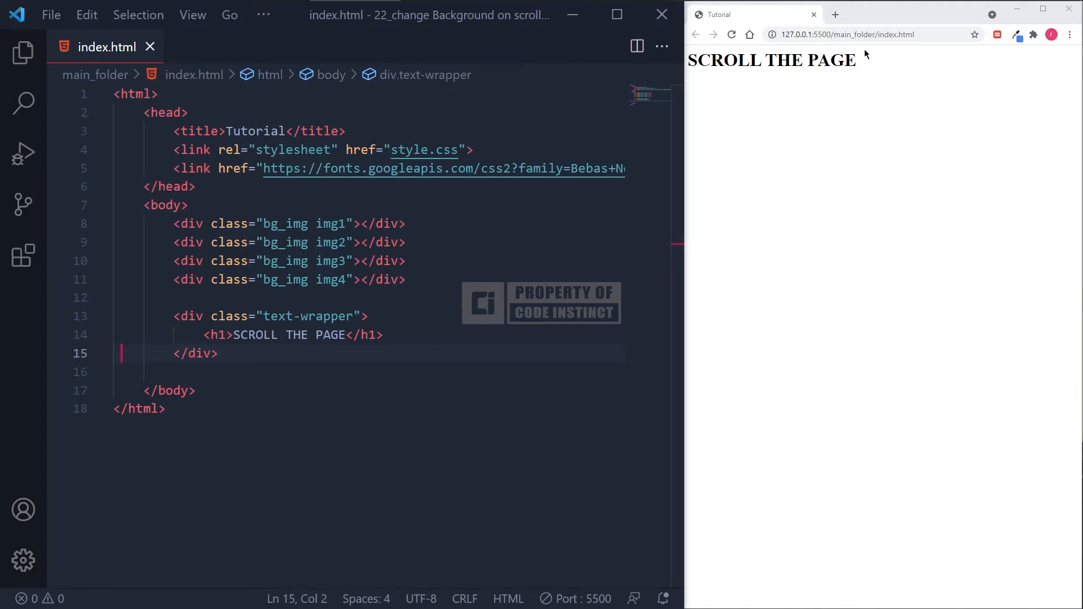
mouse_move(868, 62)
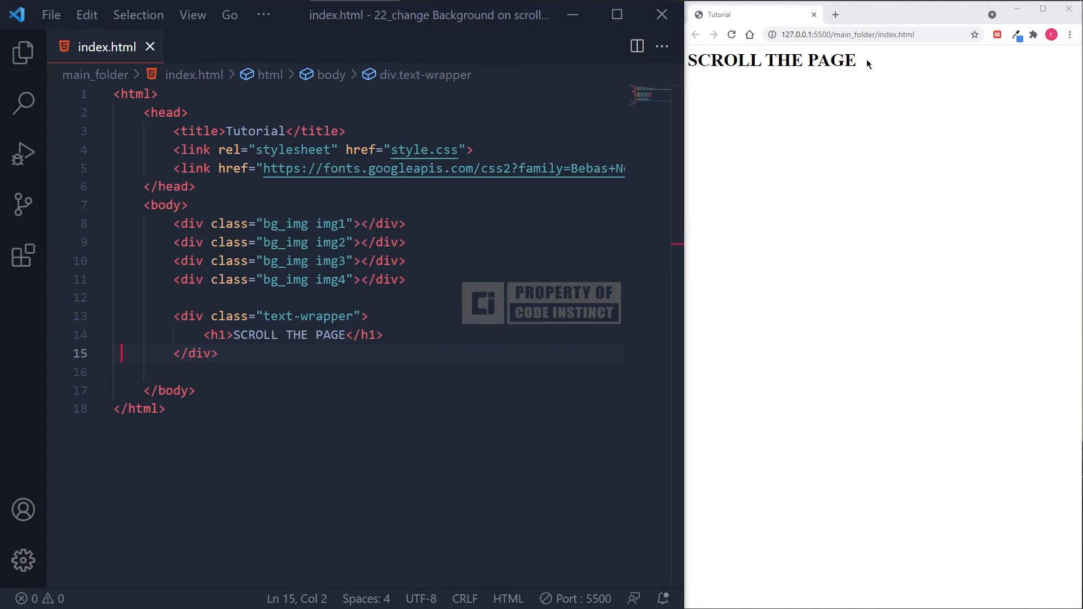
mouse_move(793, 171)
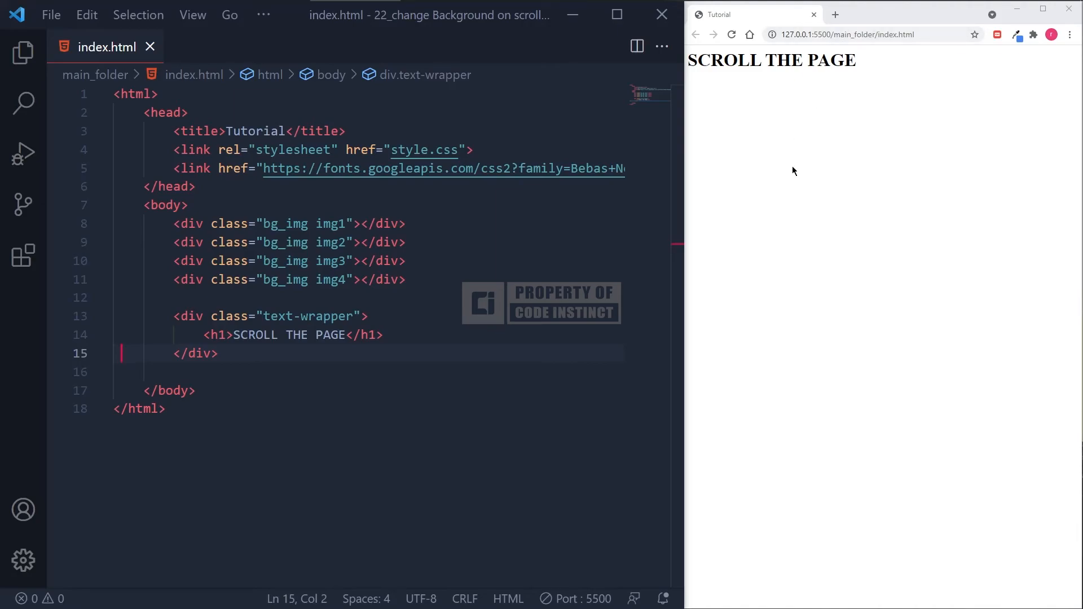
mouse_move(800, 199)
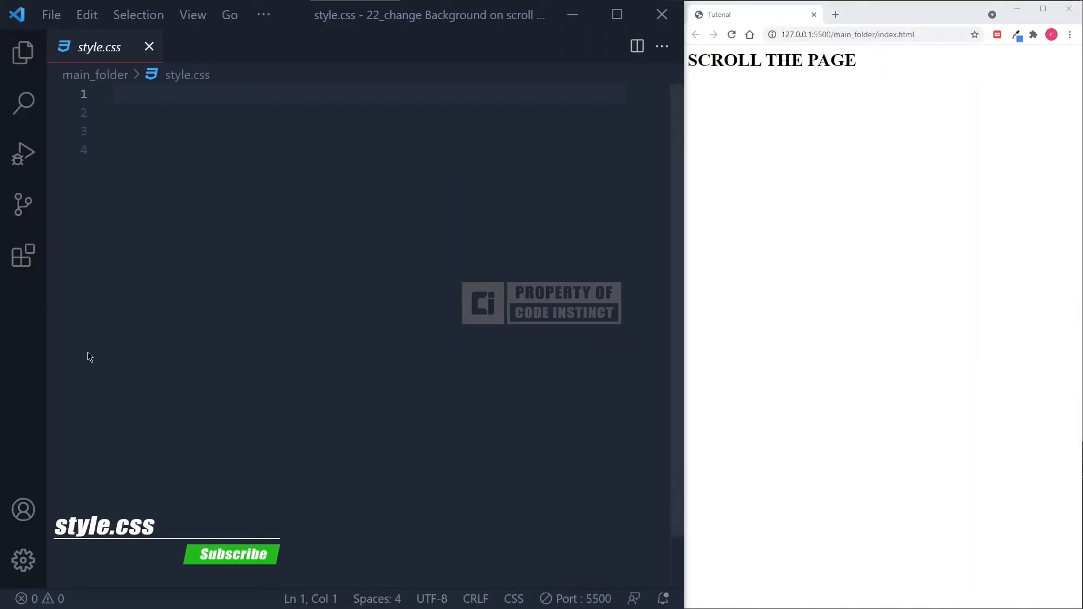
Reset body margin and padding to 0 and give html/body 100% height
text(body{)
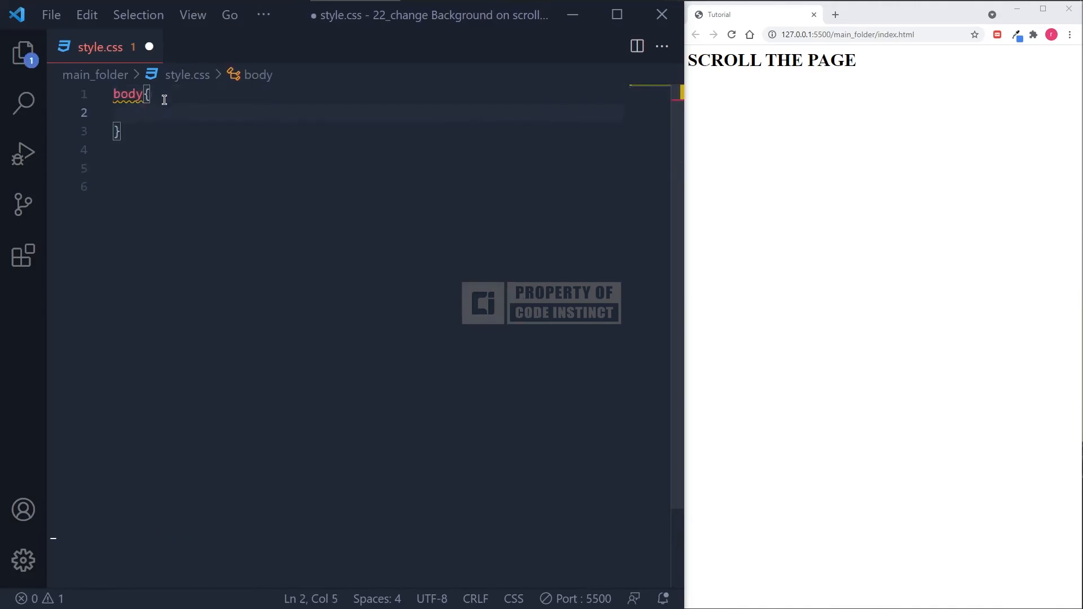
text(margin: 0;)
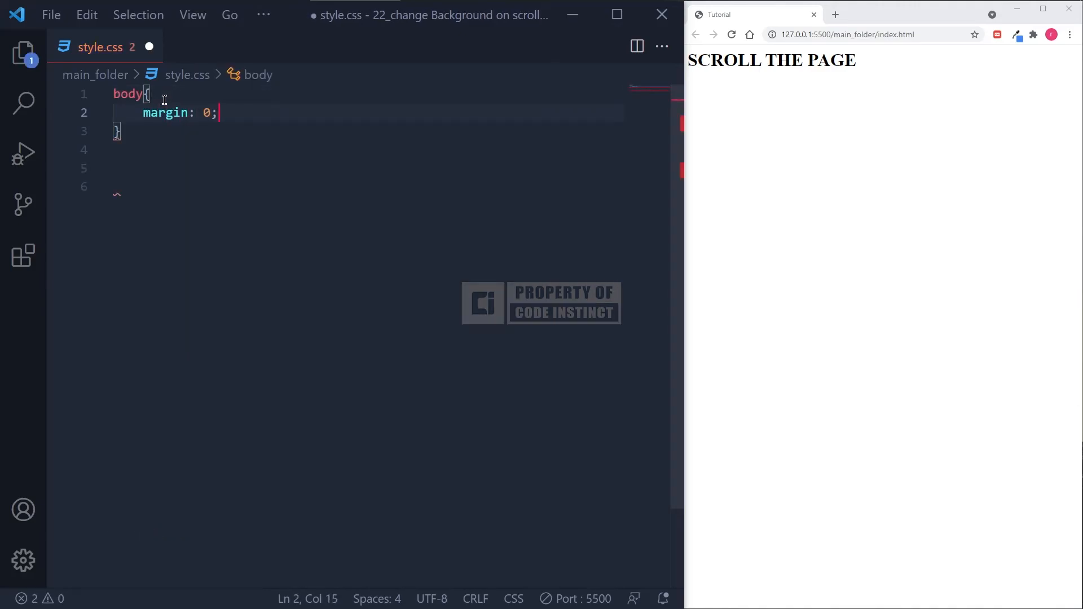
text(padding: 0;)
click(368, 150)
text(height)
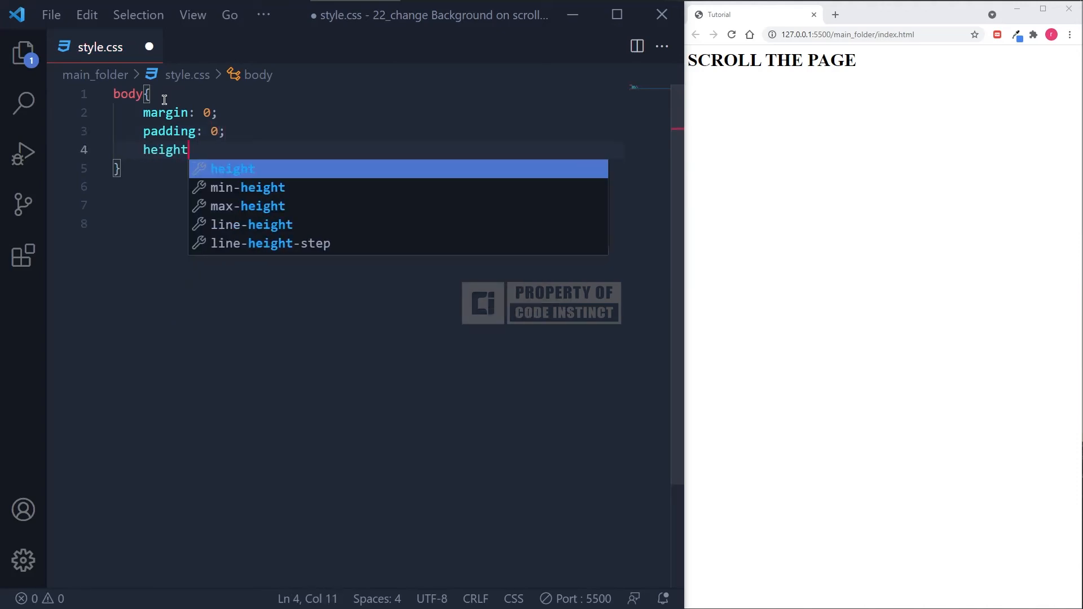
text(: 100%;)
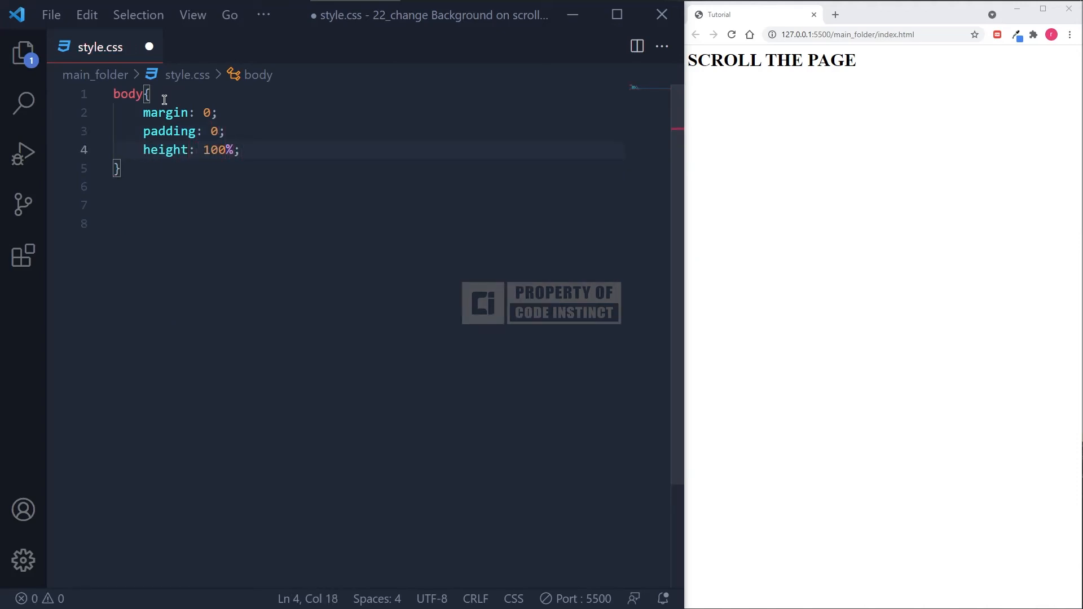
click(121, 168)
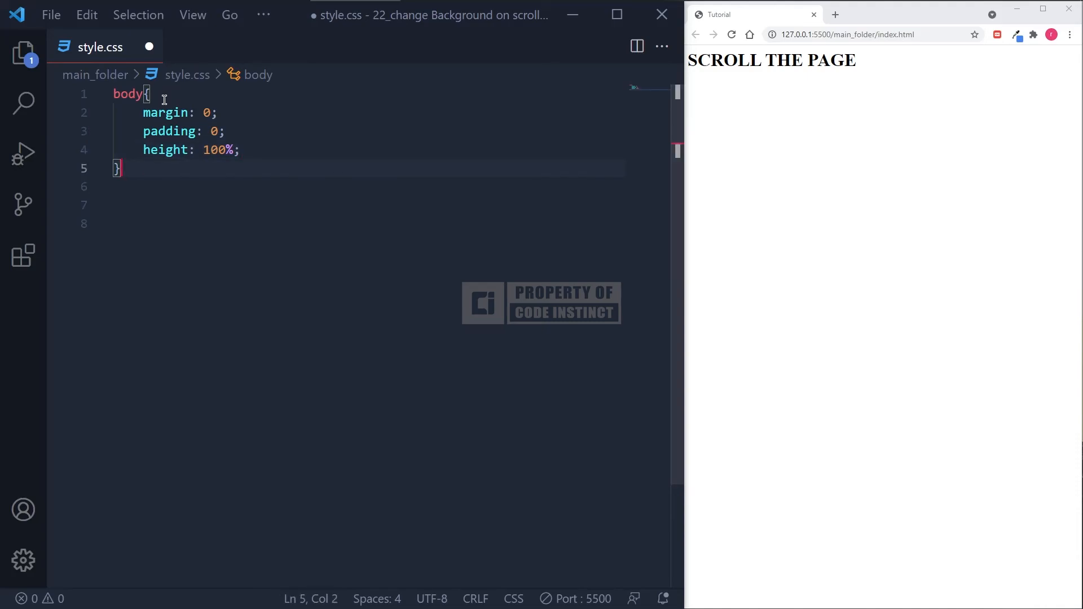
Give .img1 to .img4 background-image url('images/imgN.jpg') for the four photos
text(.img1{)
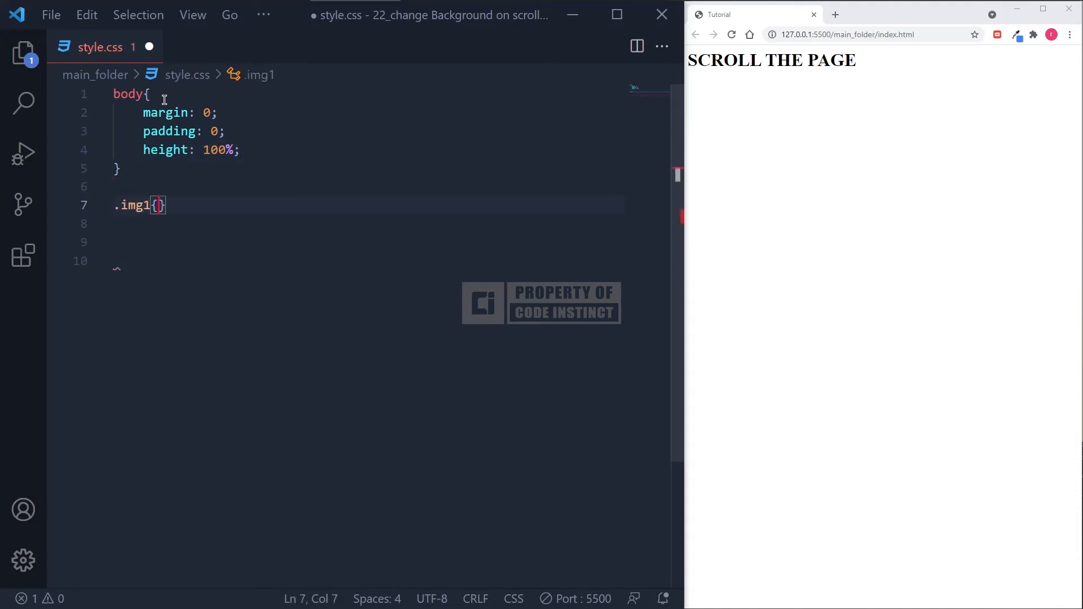
text(background-)
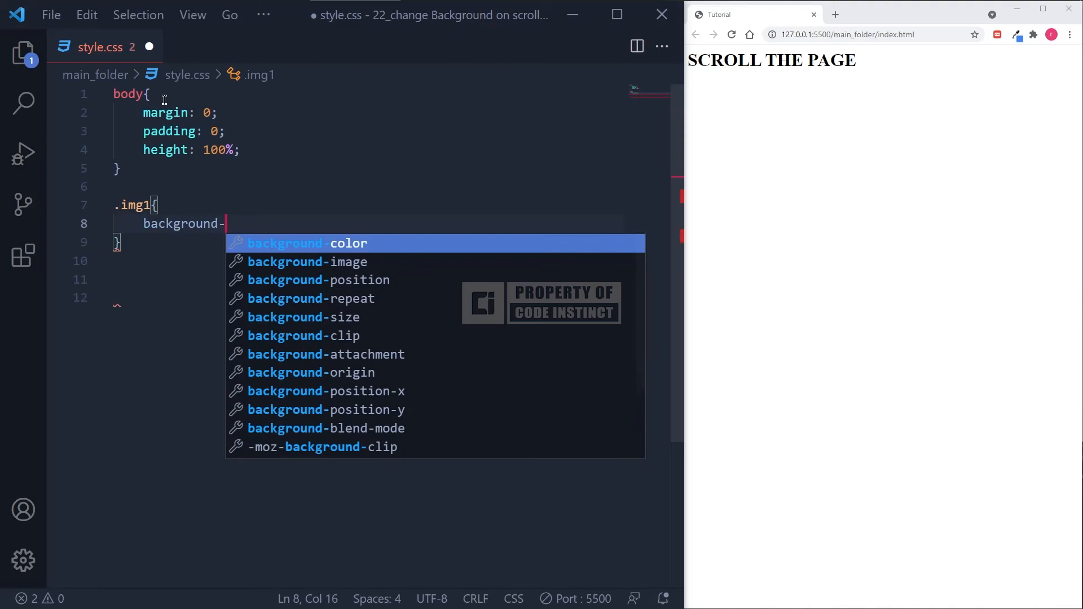
text(image: url(')
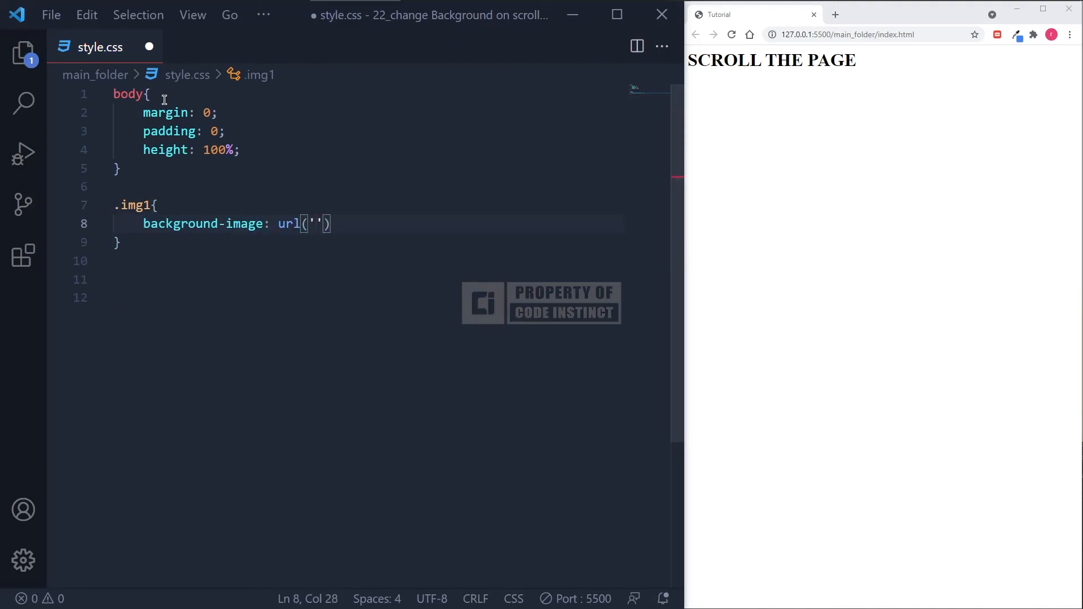
text(images/img1.jpg)
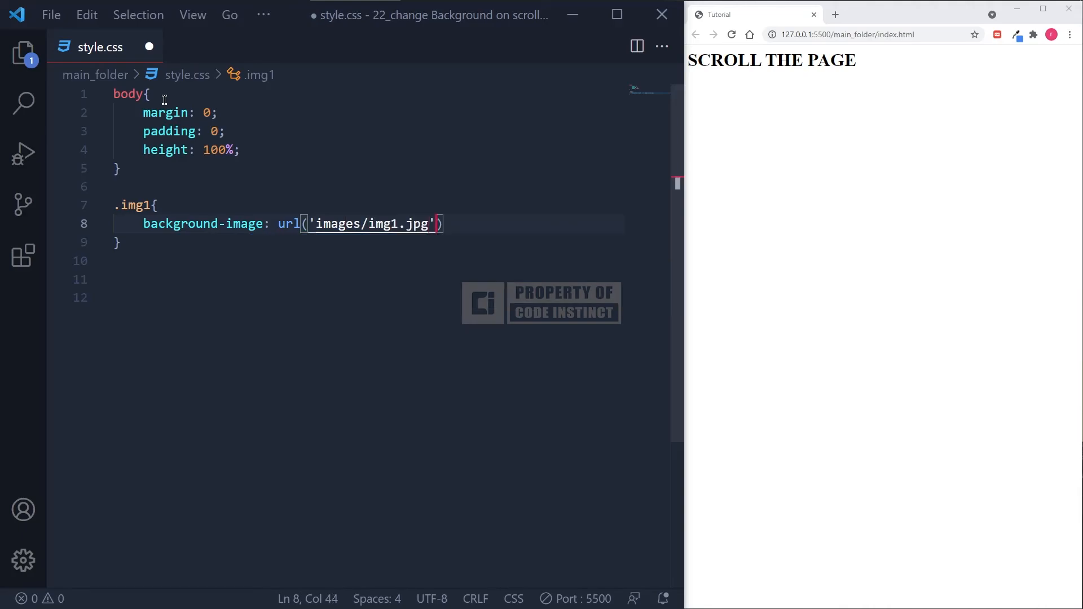
text(;)
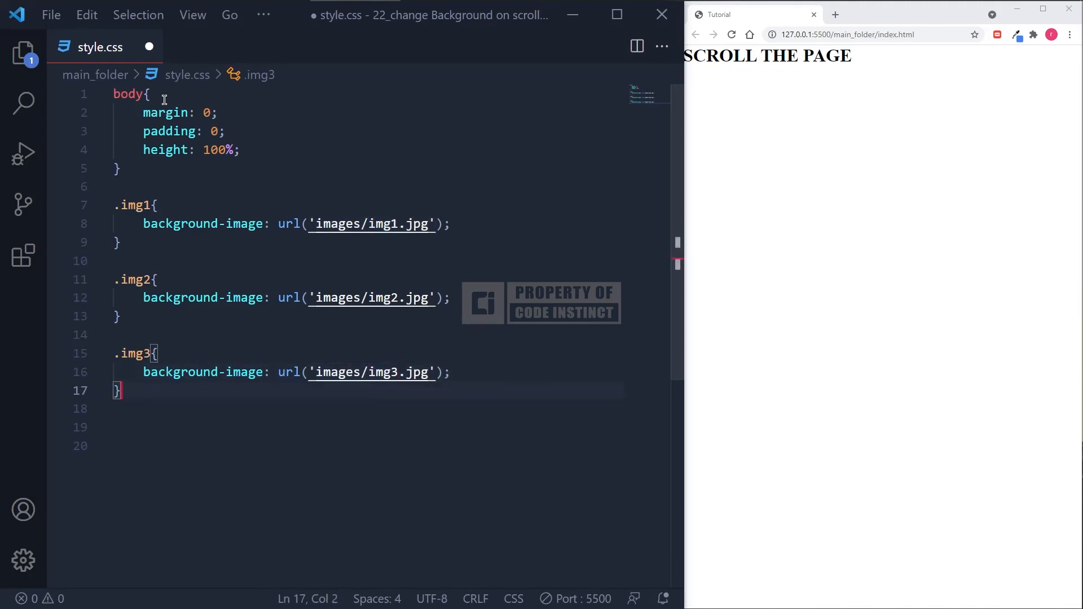
text(.img4{)
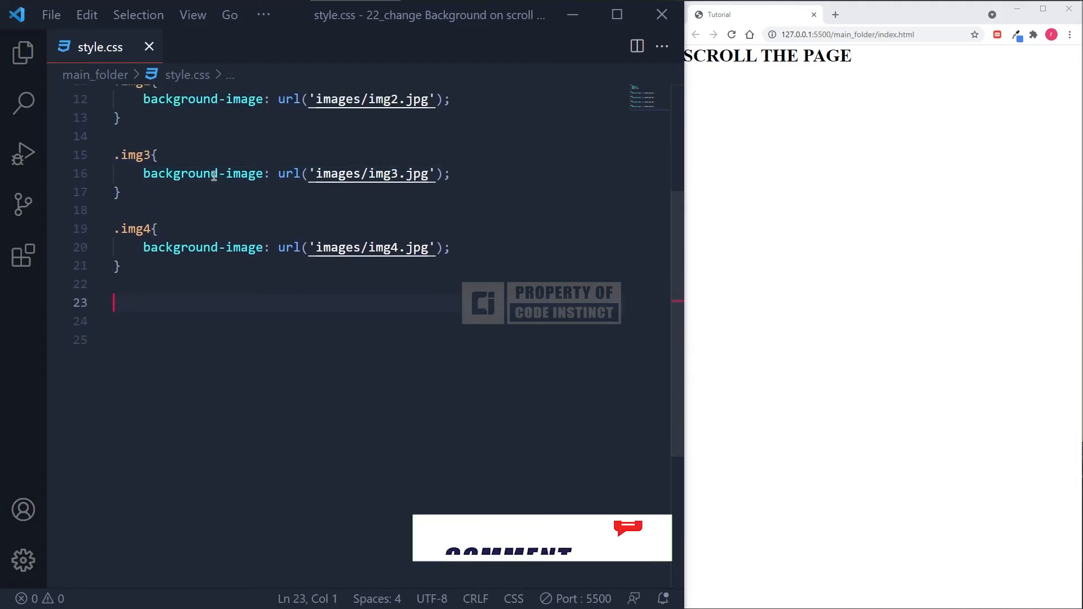
Style .bg_img with height 100%, background-position center, no-repeat and size cover
text(.bg_img{)
click(389, 321)
text(height:)
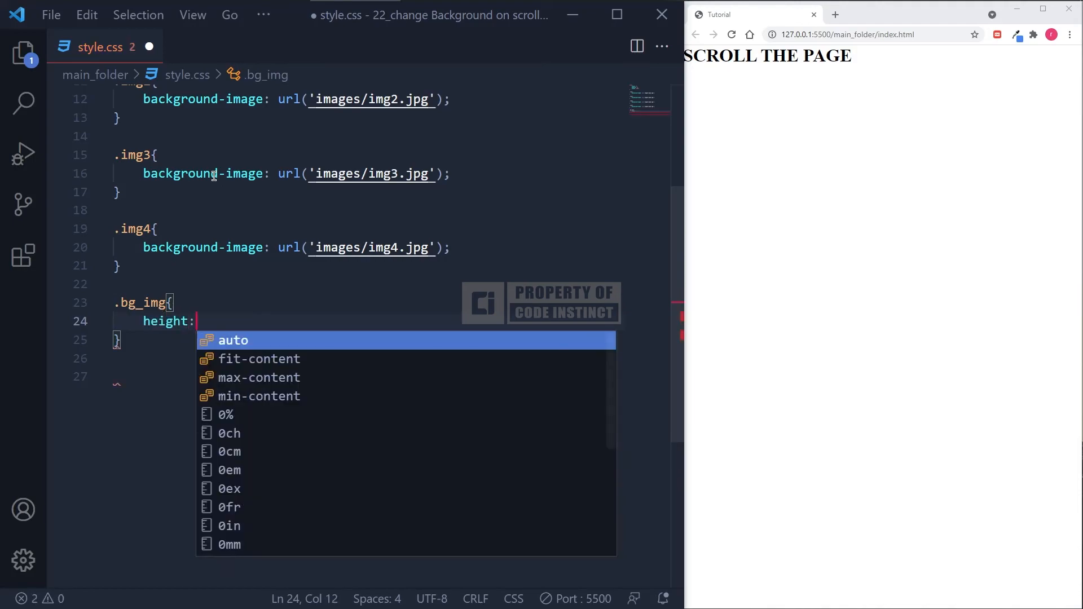
text(100)
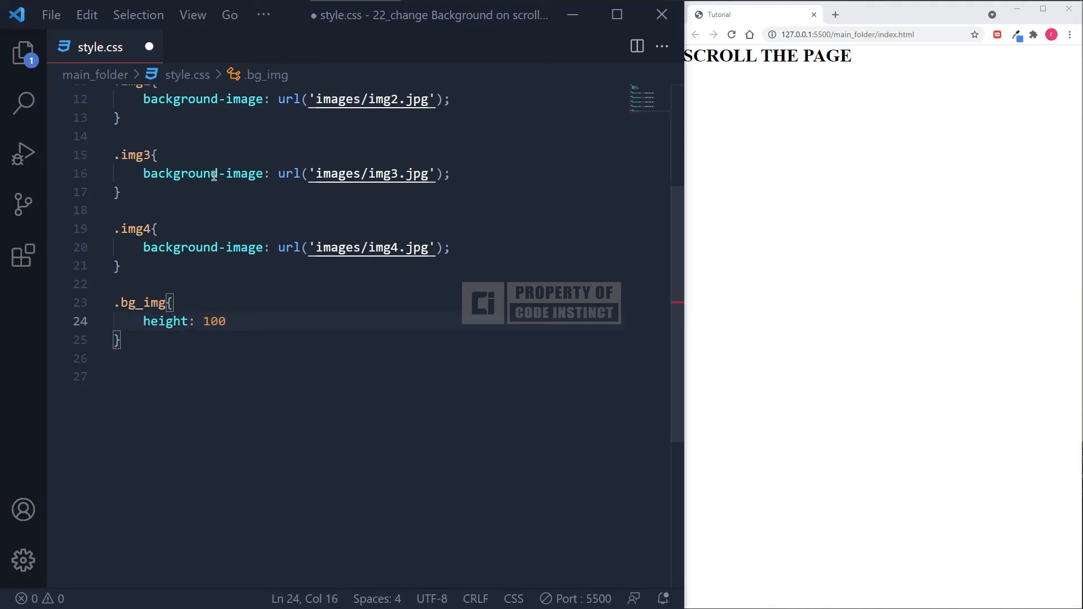
text(%;)
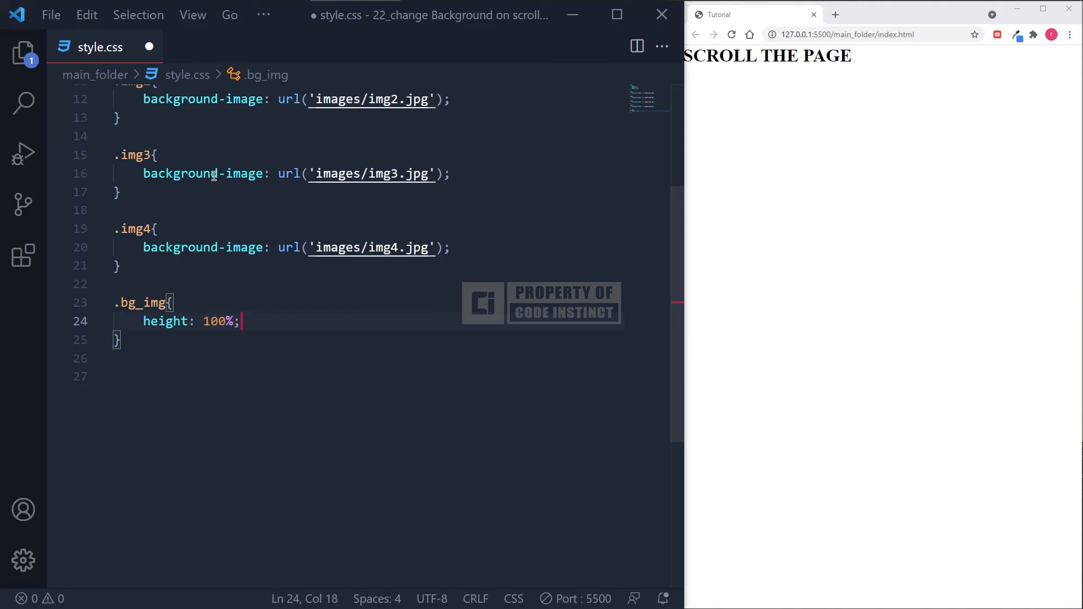
text(ba)
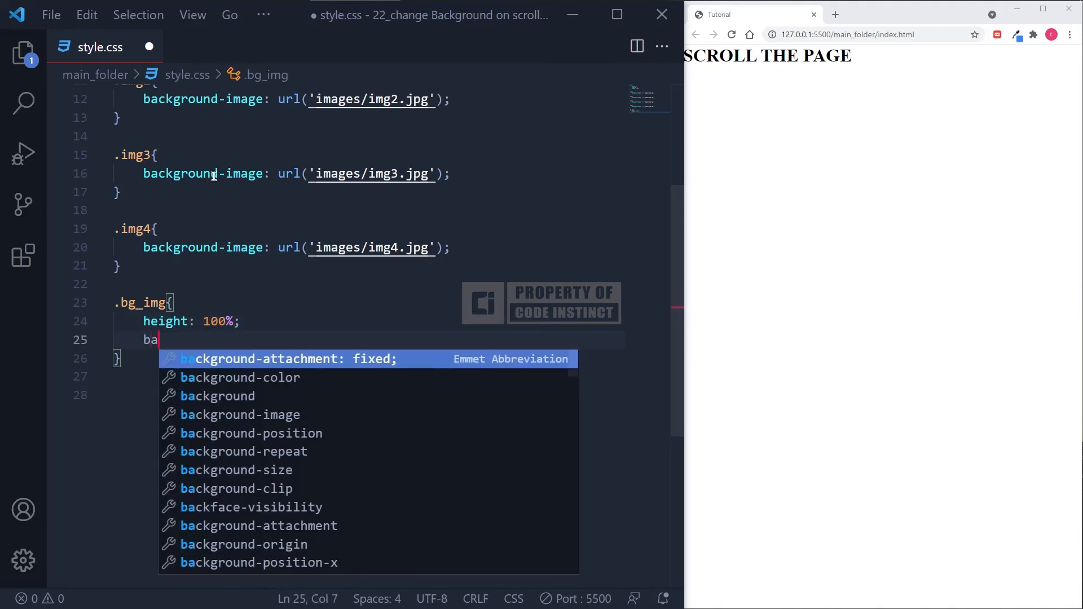
text(background-position: ;)
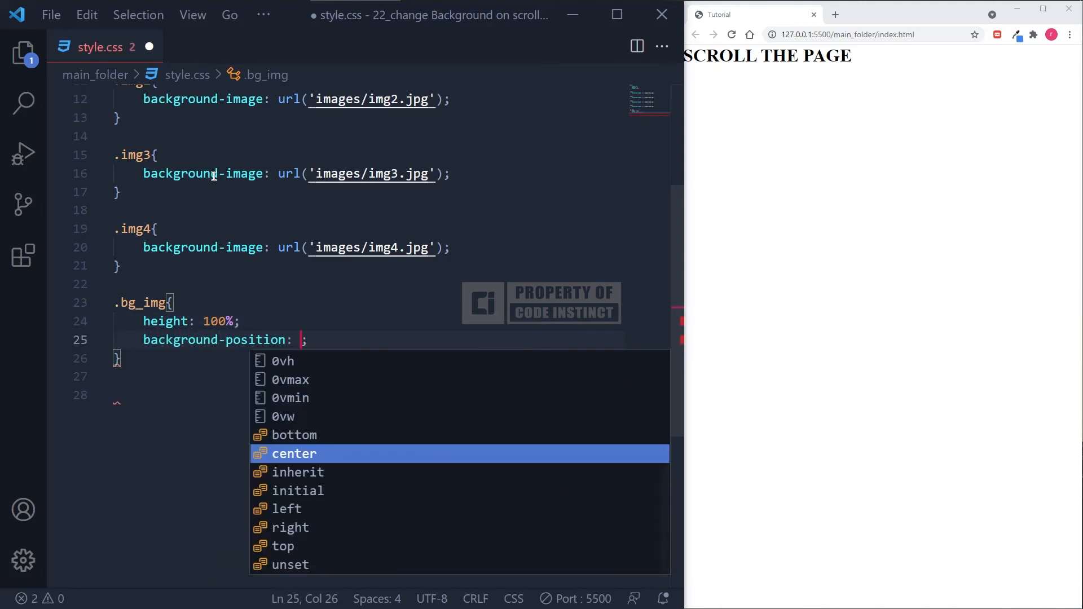
click(294, 454)
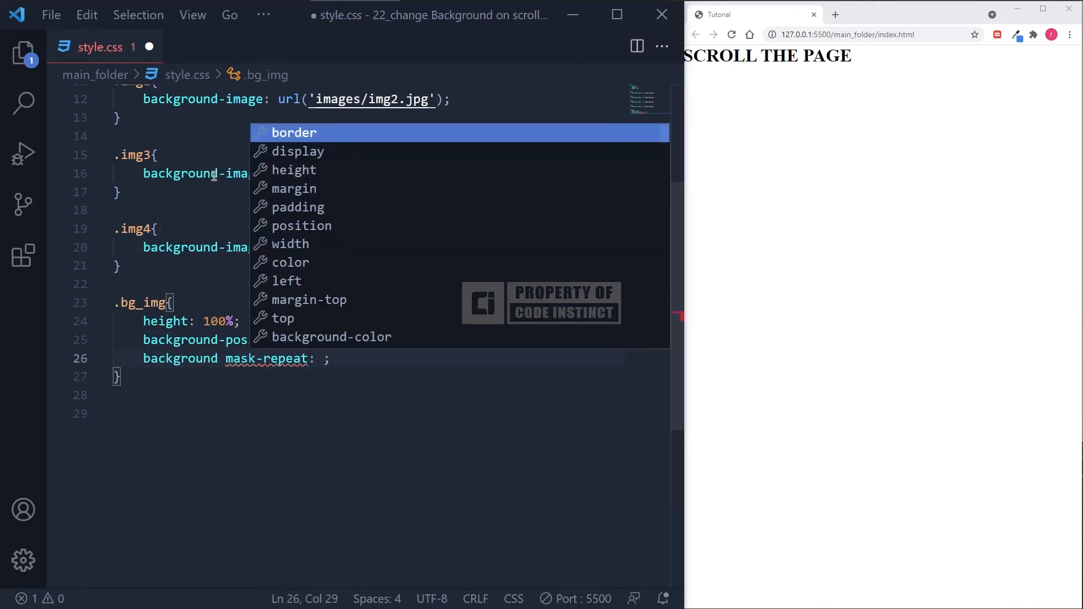
text(background-repeat)
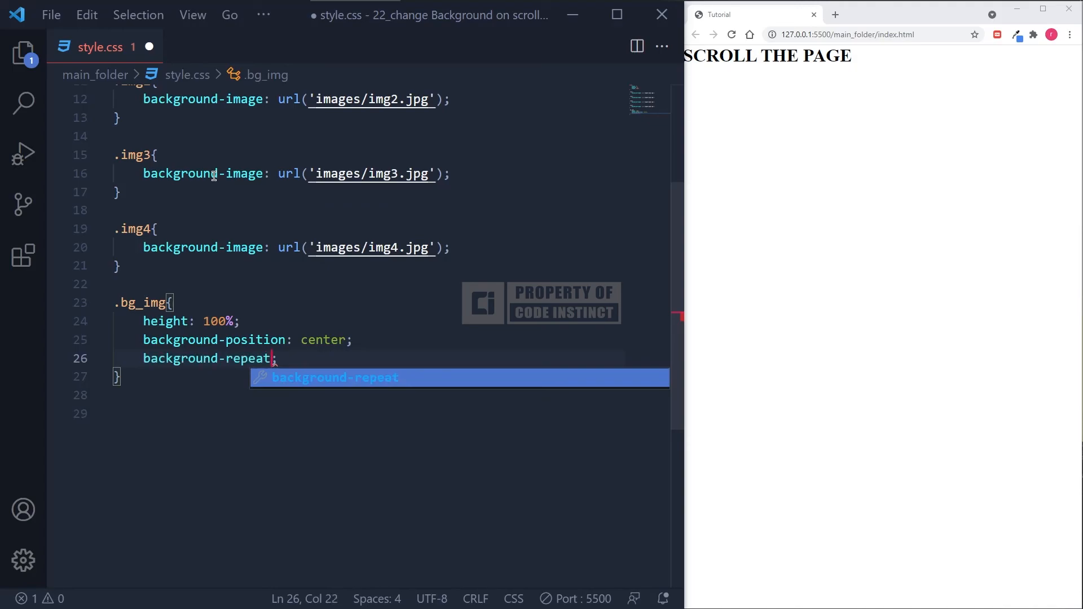
text(: no-repeat;)
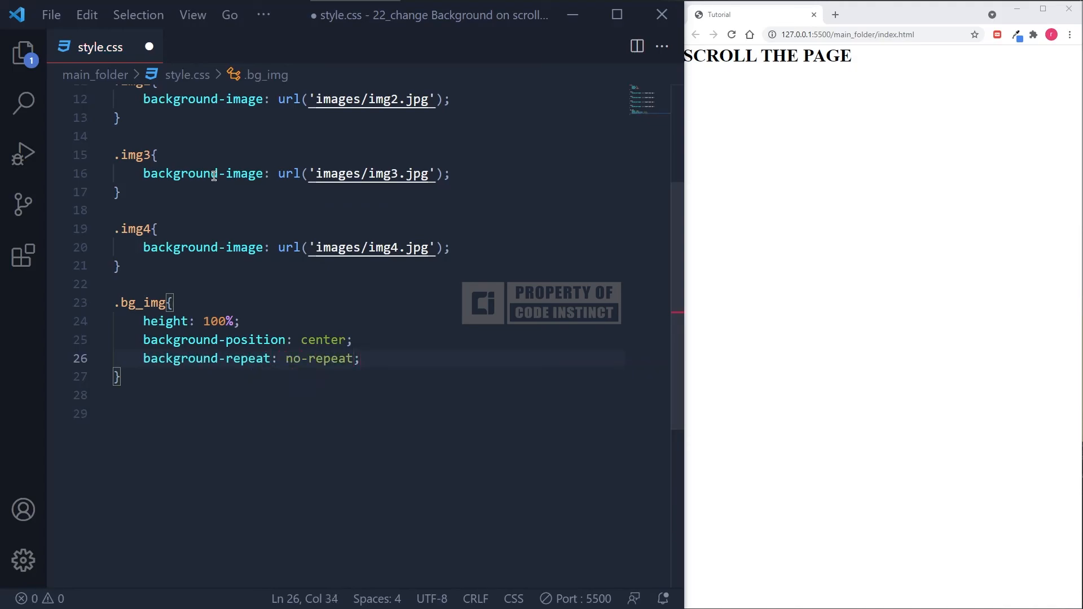
text(background-size:)
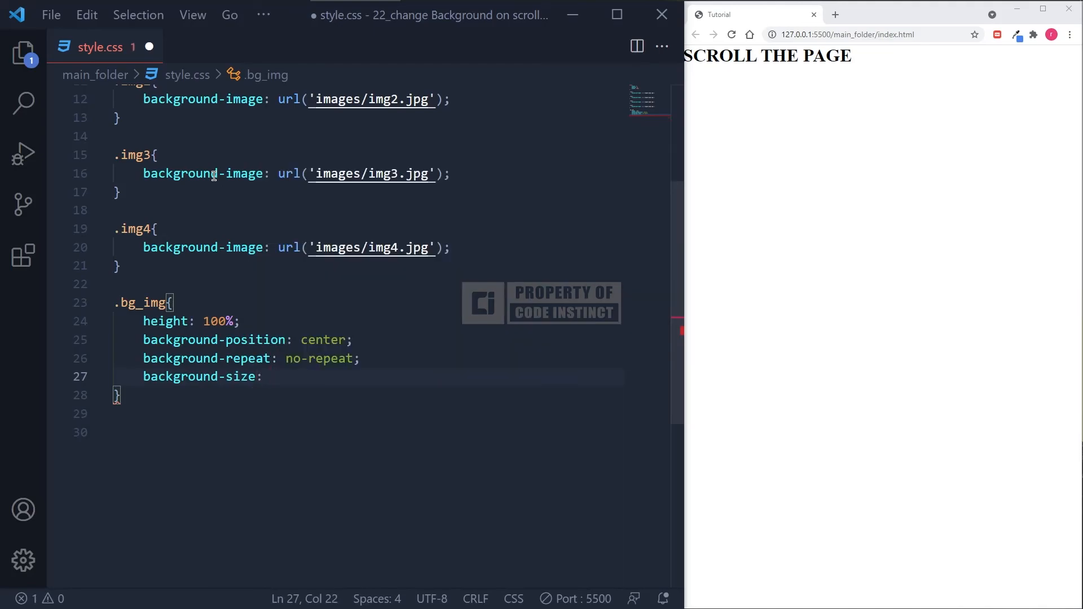
text(cover;)
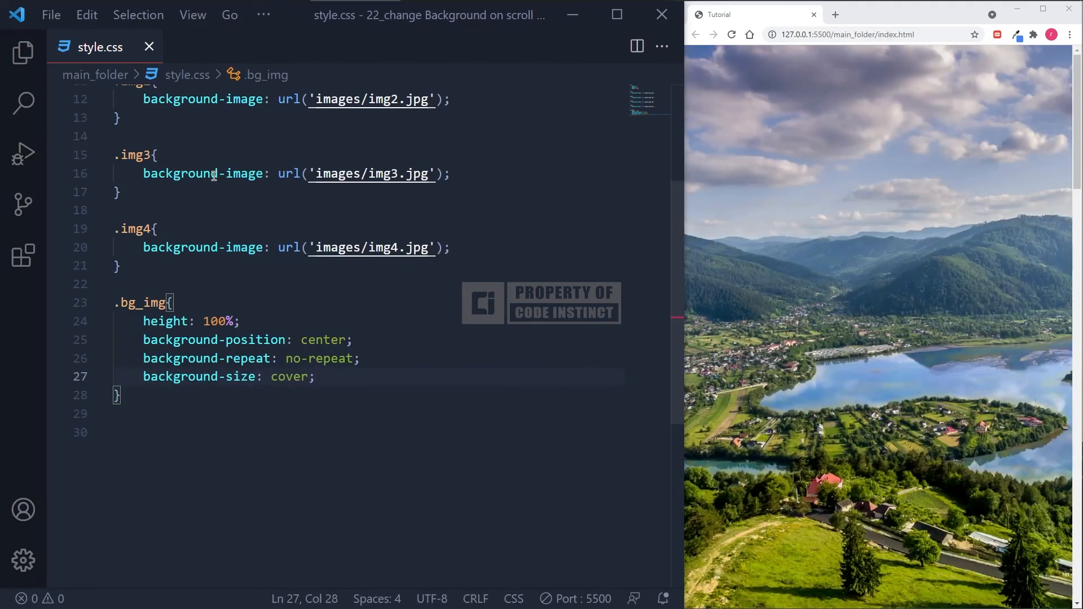
scroll(down, 3)
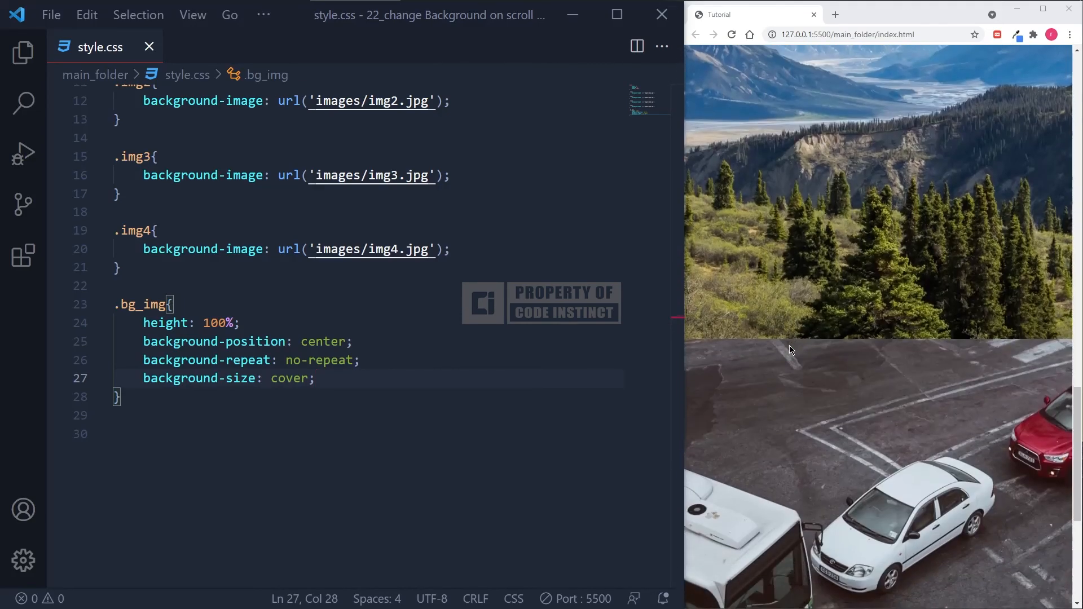
scroll(down, 3)
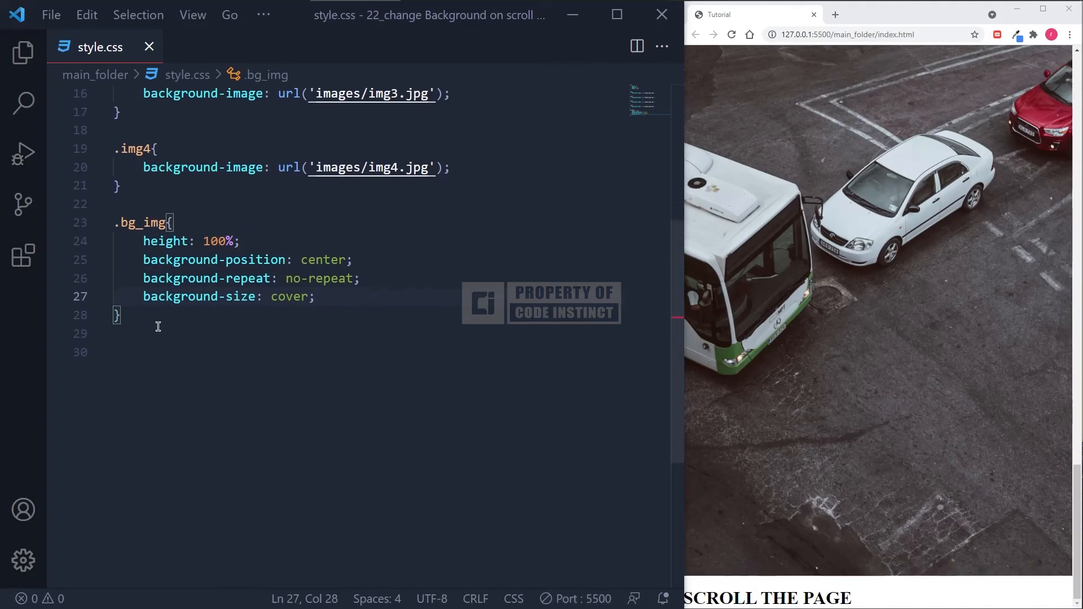
Make .text-wrapper white, fixed at top/left 50% with transform translate(-50%, -50%)
text(.text)
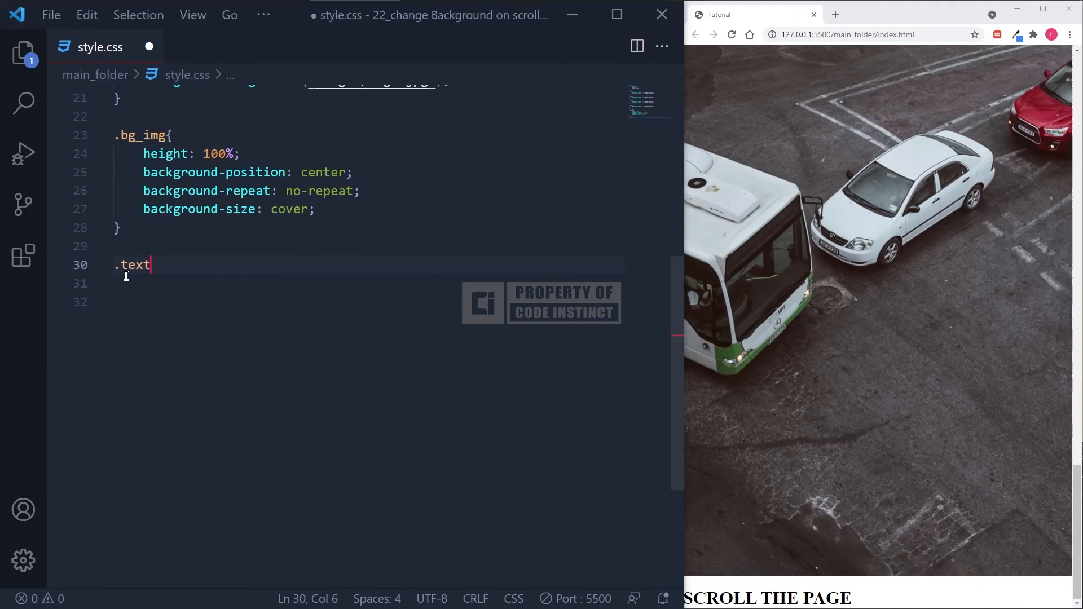
text(-wrapper{)
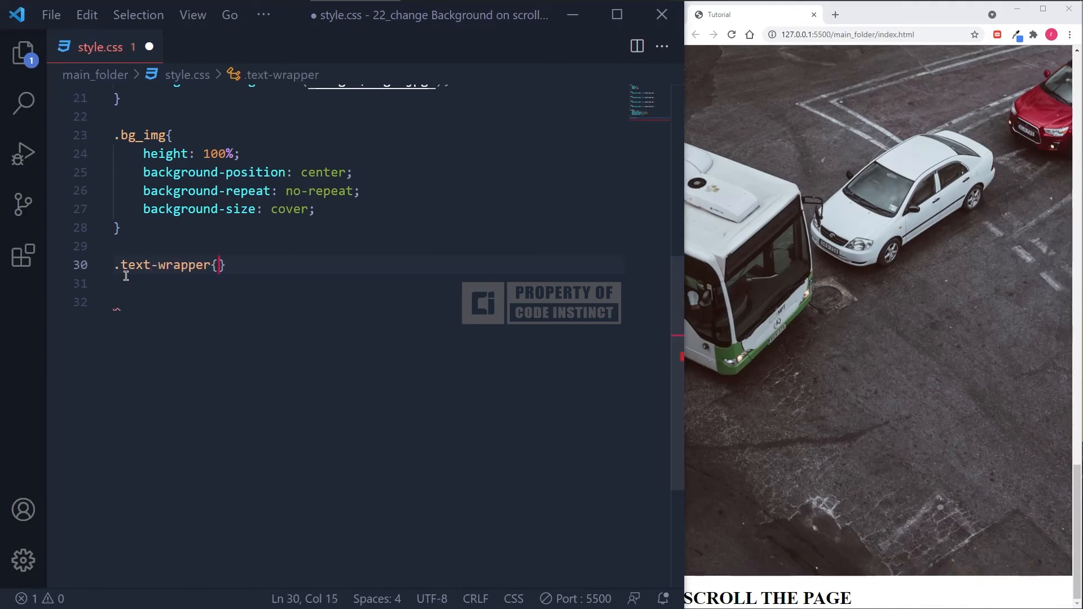
text(background)
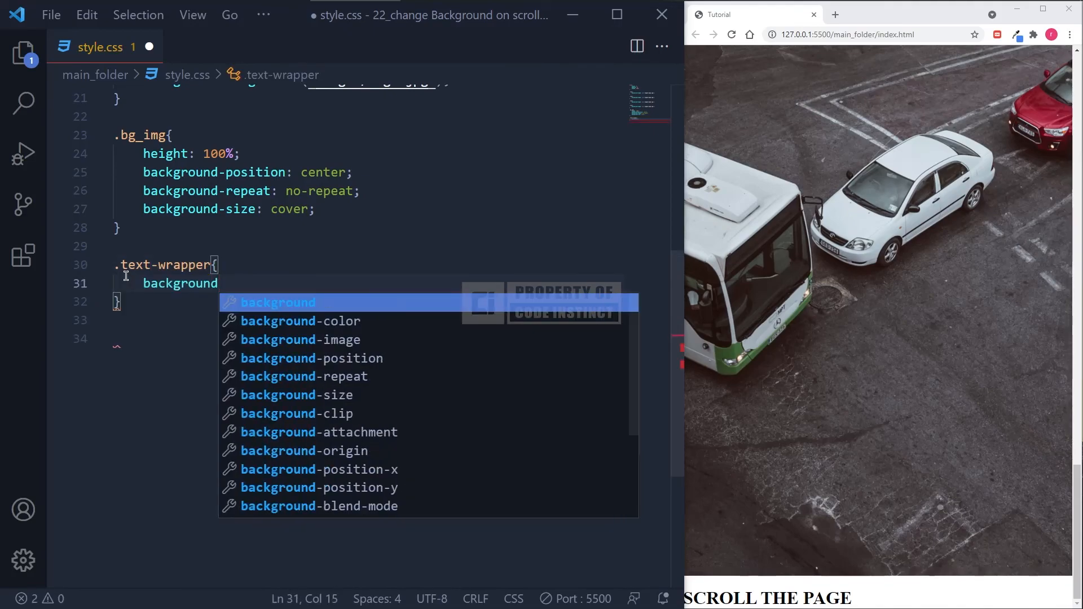
text(-color:)
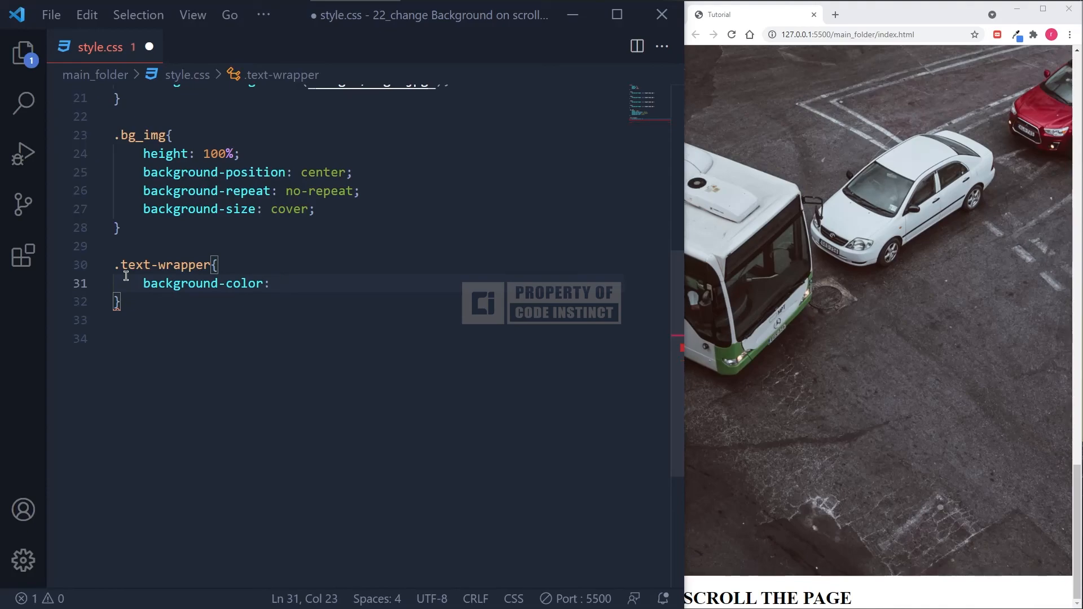
text(white;)
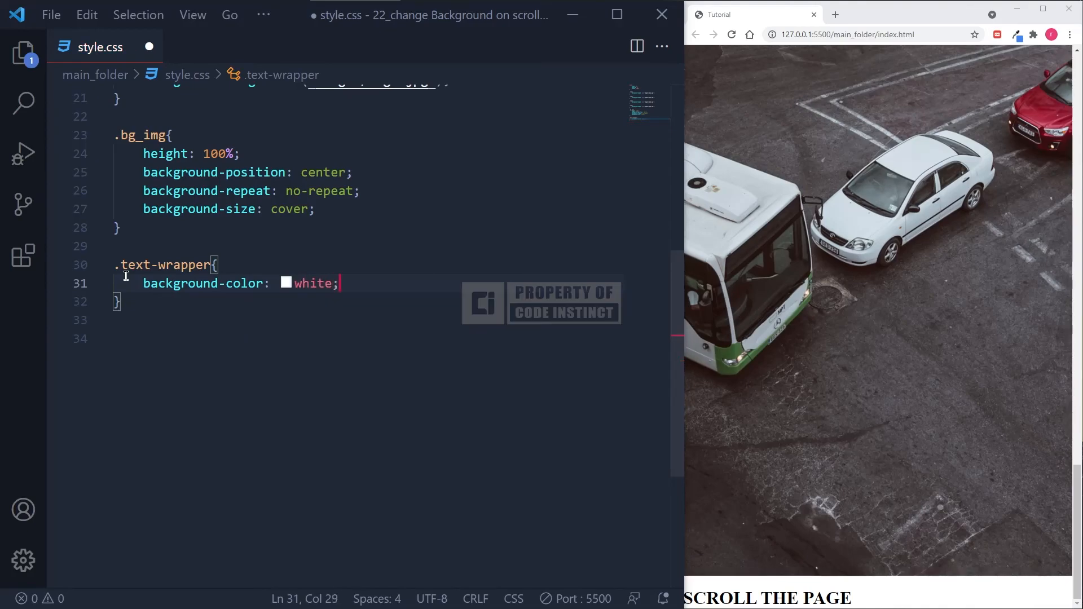
text(position: fixed;)
text(top: 5)
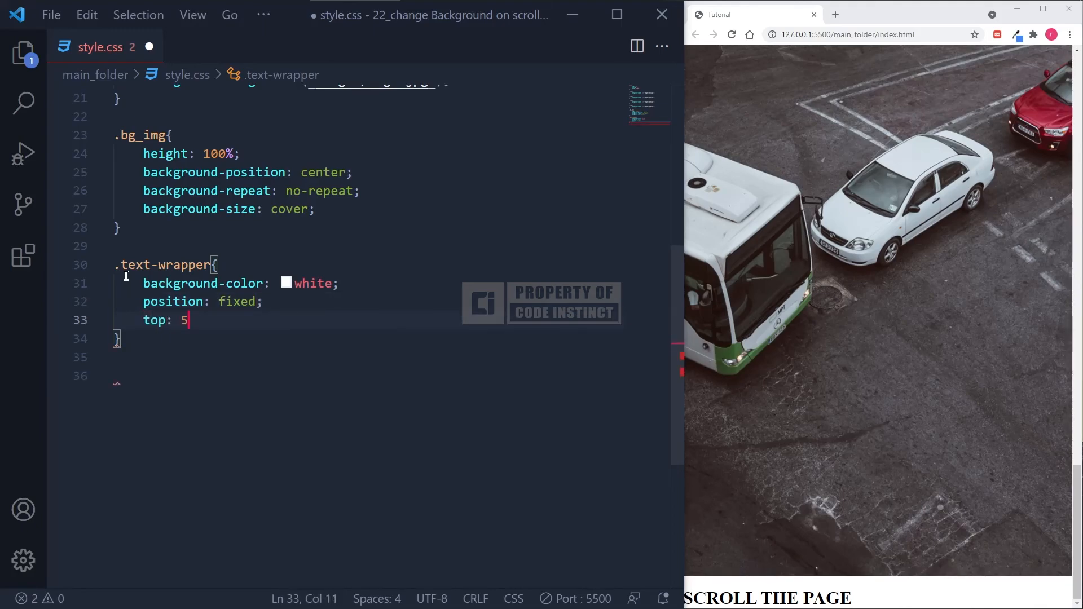
text(0)
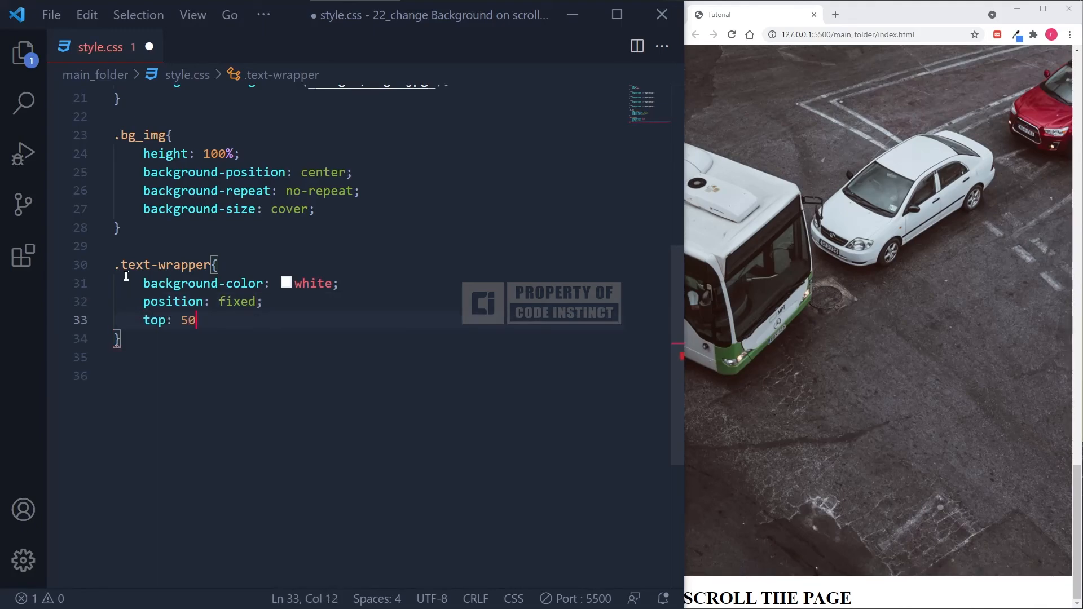
text(%;)
text(left: 50%)
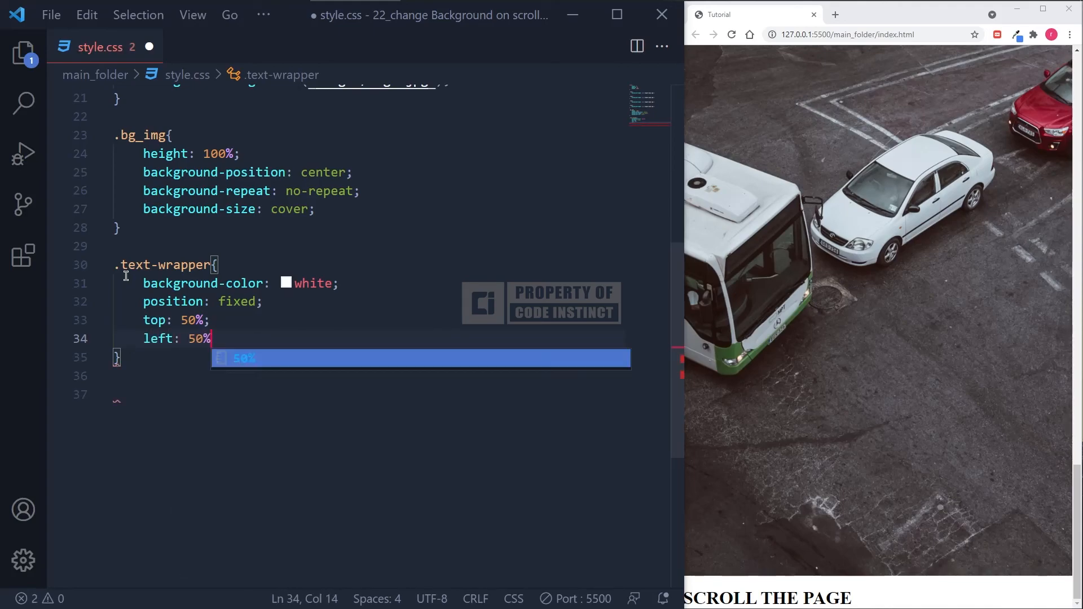
text(transform:)
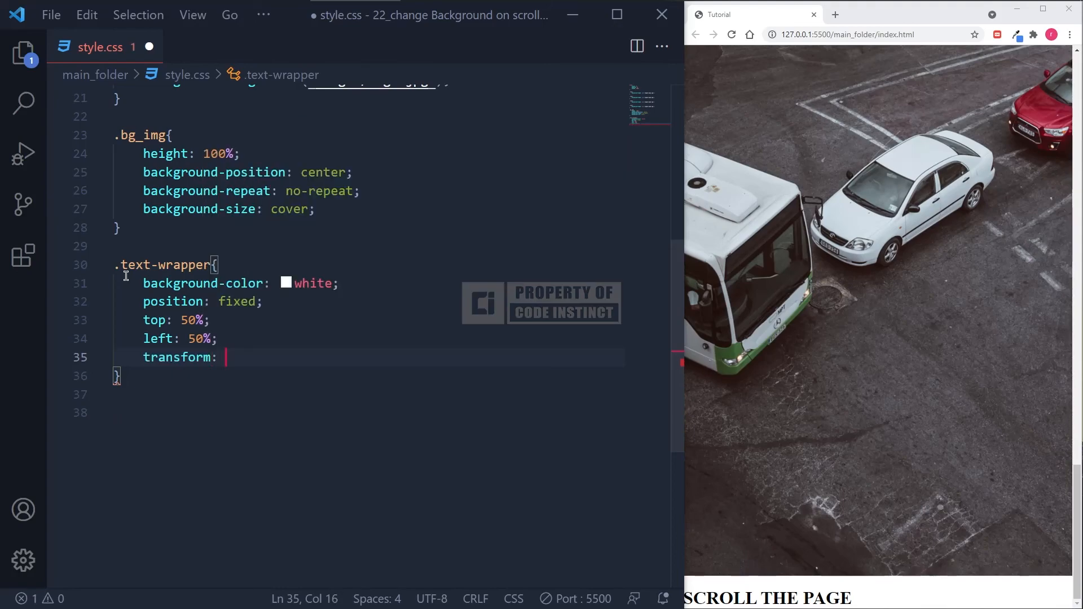
text(translate)
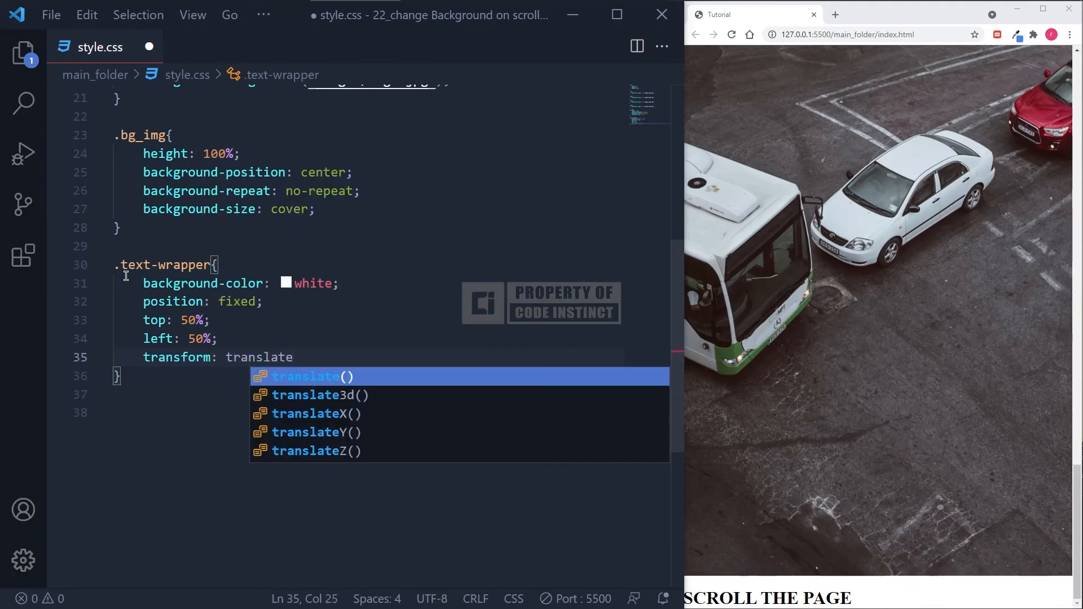
text((-50%)
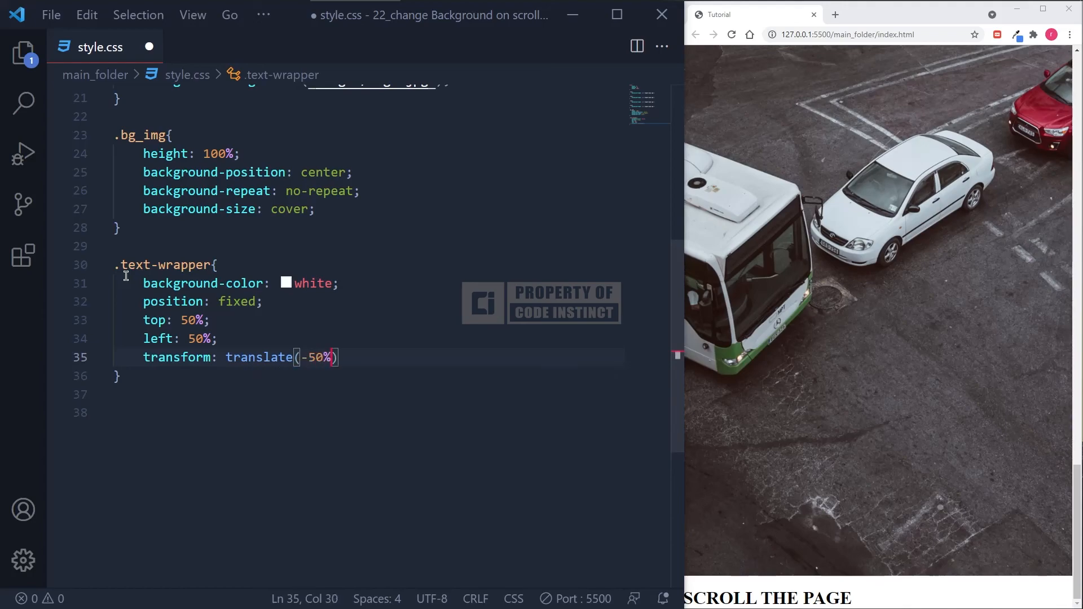
text(, -50%)
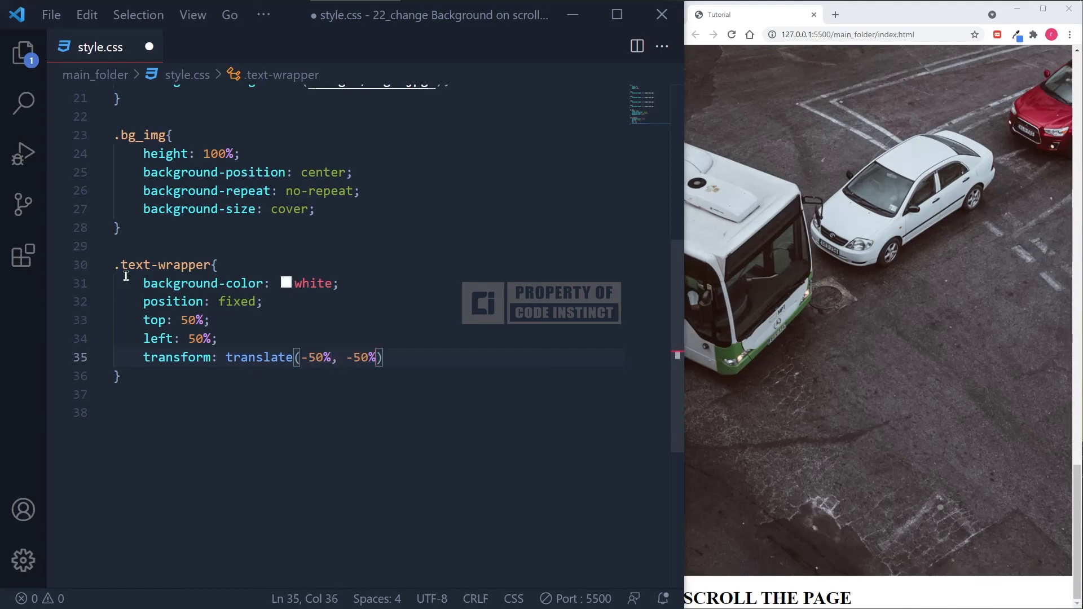
Give the text wrapper z-index 2, width 700px, padding 25px and centred text
text(z-ind)
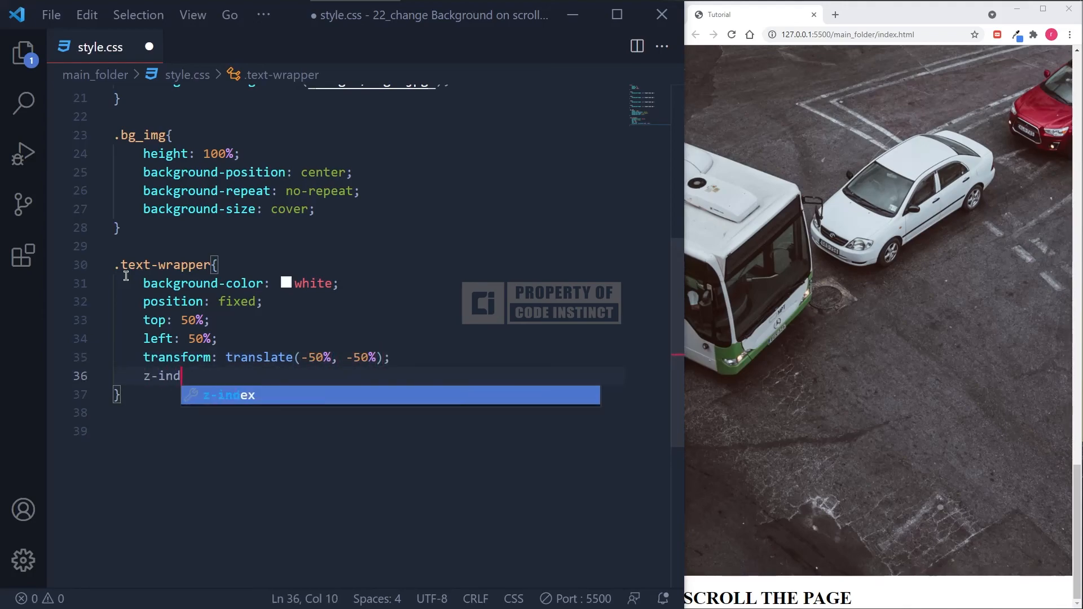
text(ex: 2;)
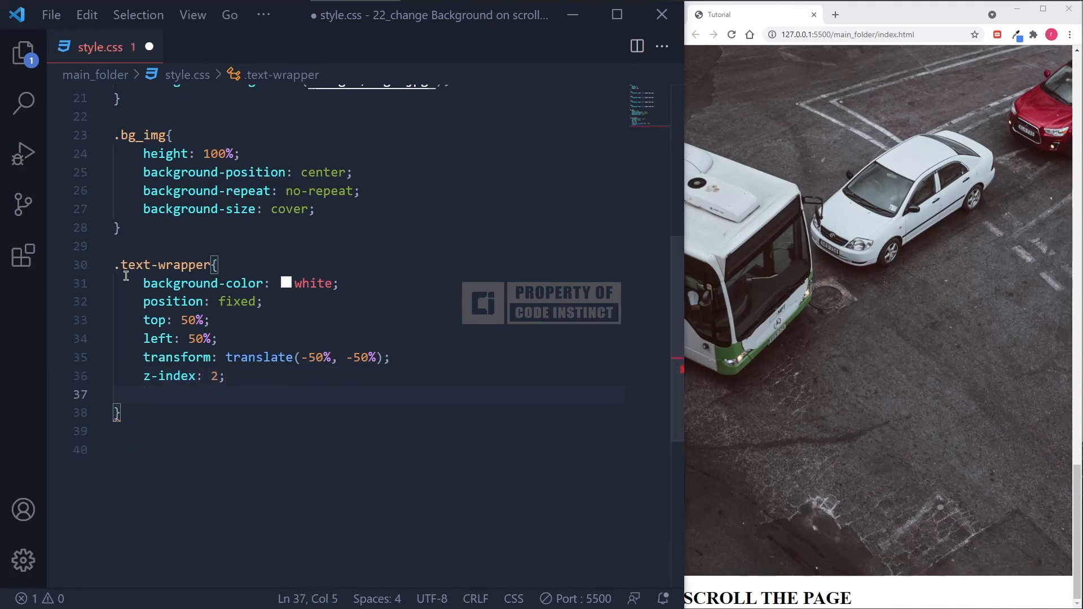
text(width:)
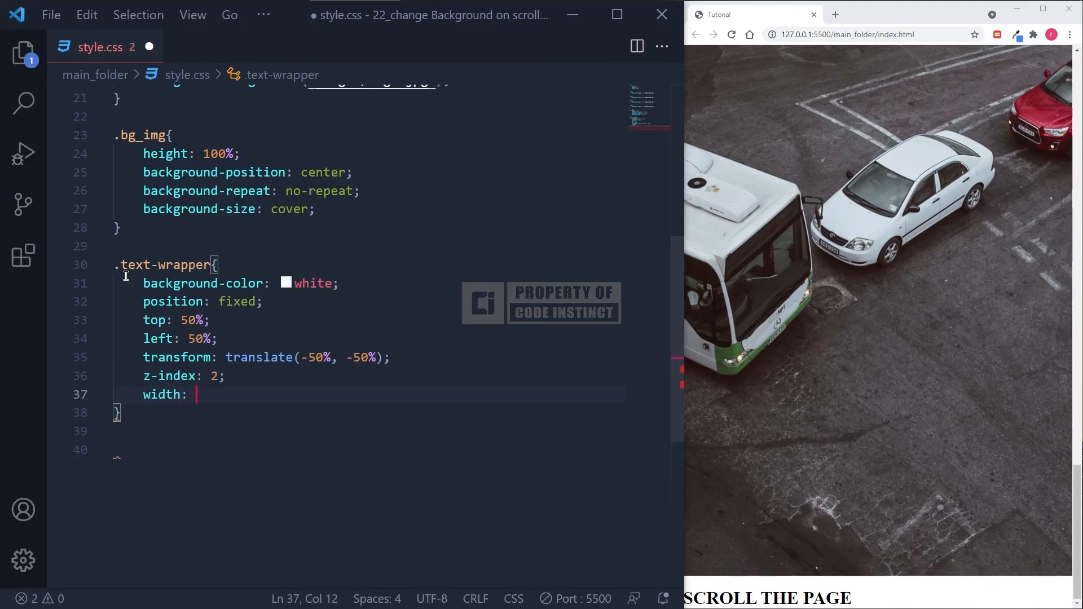
text(padding)
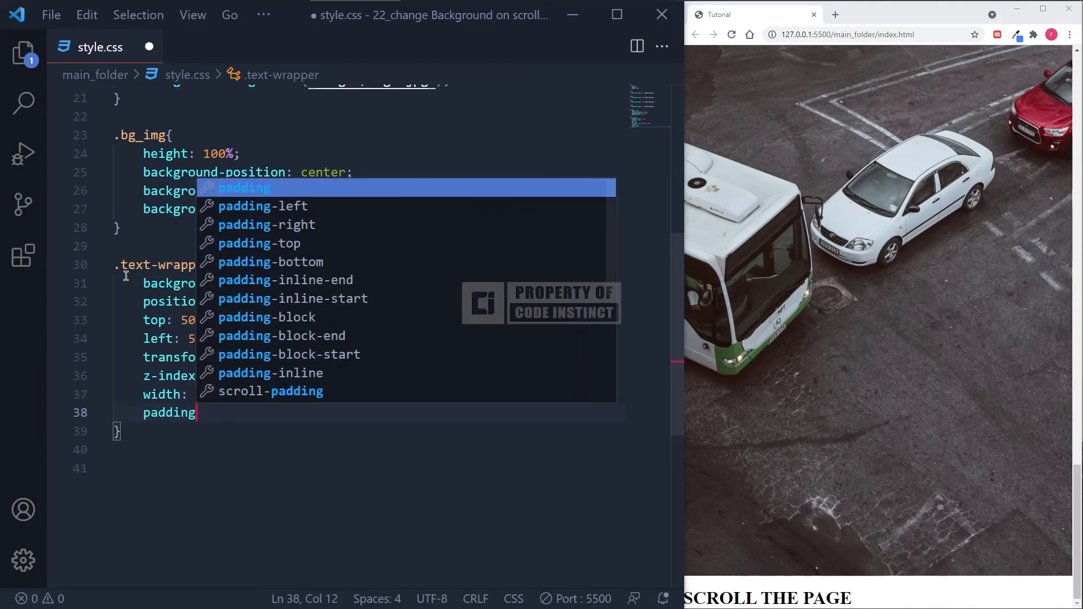
text(25px;)
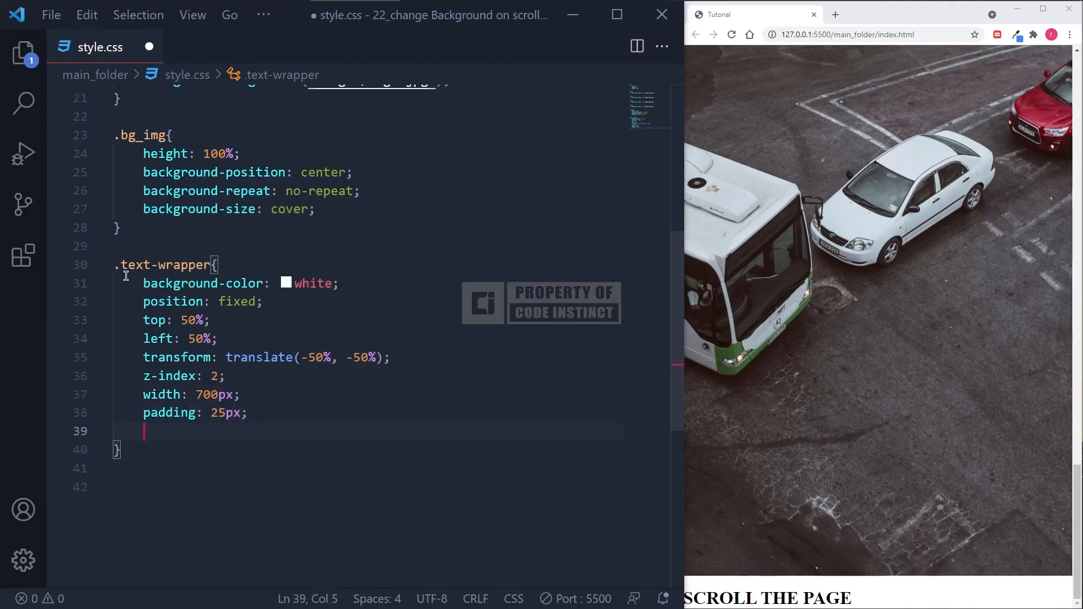
text(text-align)
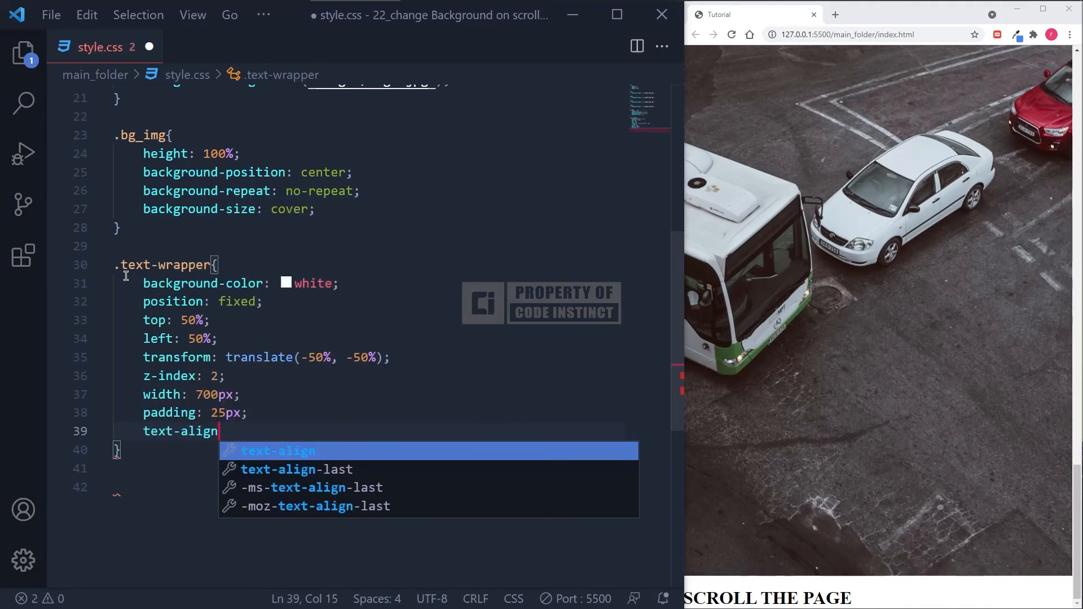
text(: center;)
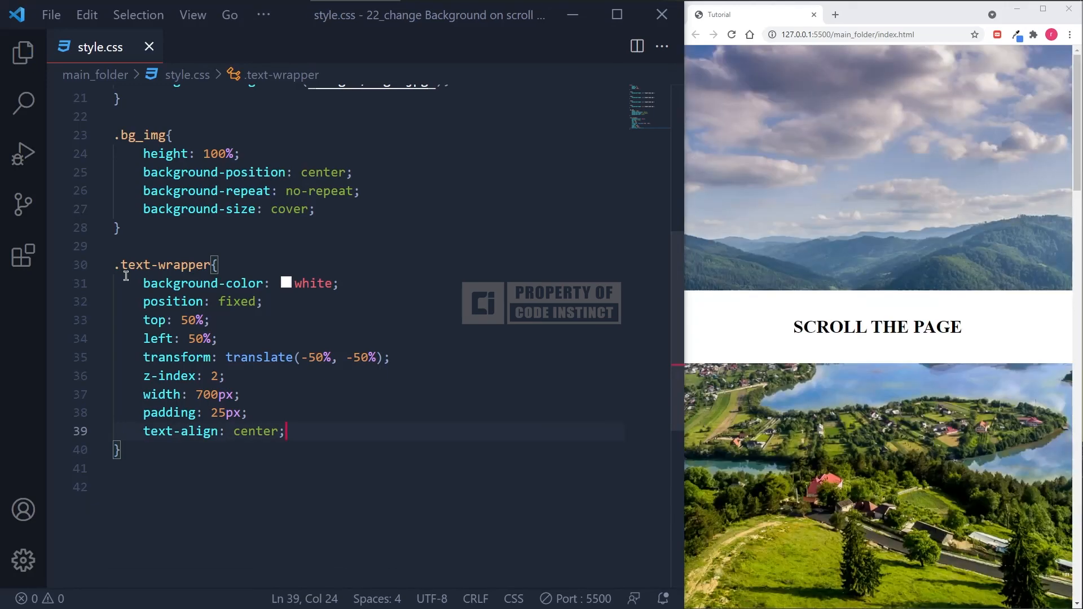
scroll(down, 3)
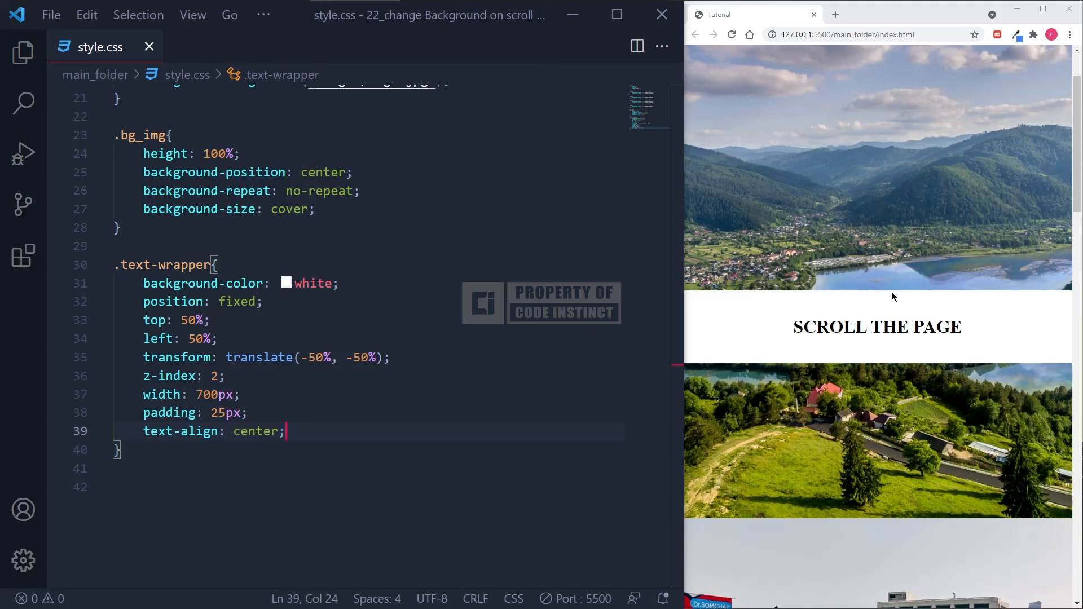
scroll(down, 3)
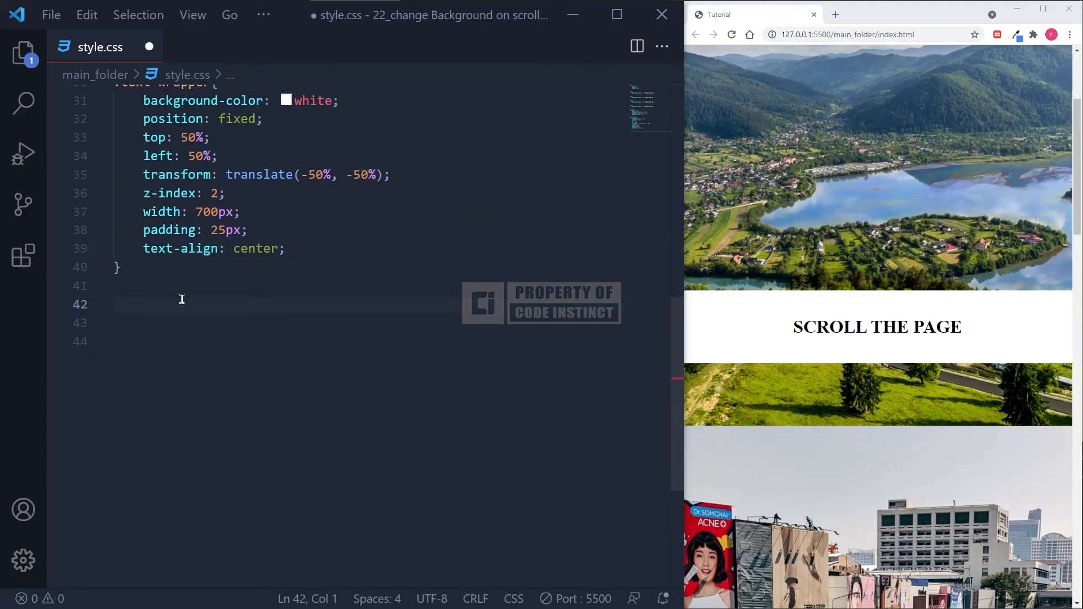
Style h1 with colour rgb(31, 31, 31) and font 'Bebas Neue', cursive
text(h1{)
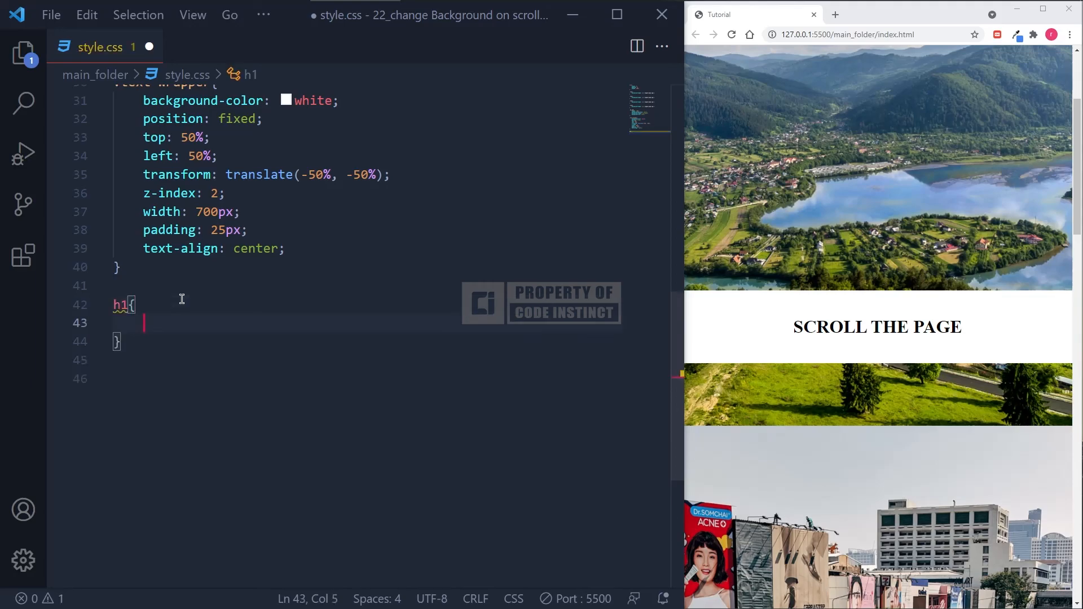
text(color: rgba()
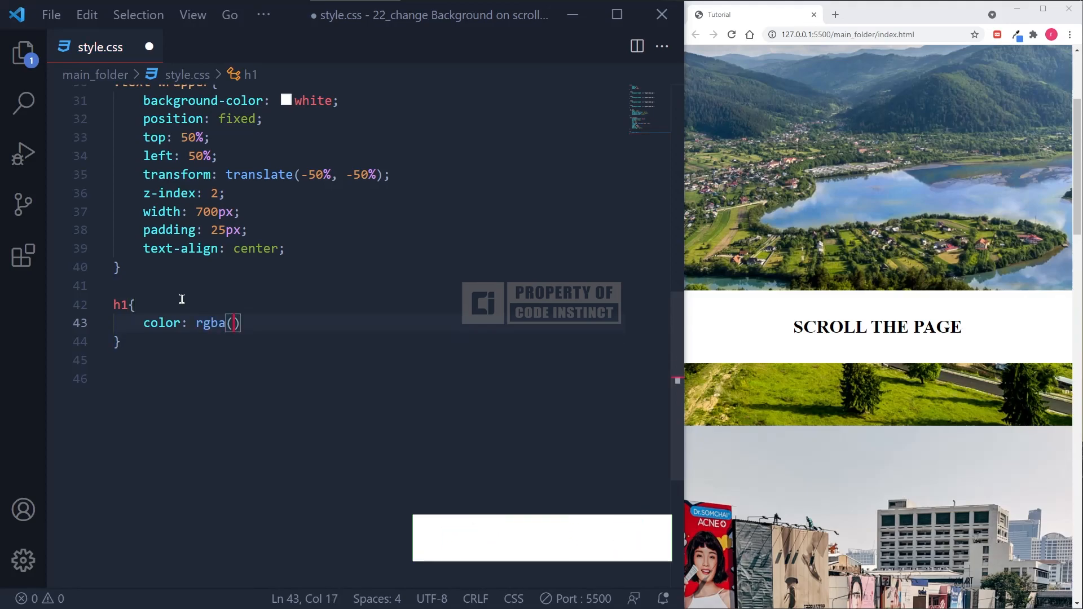
text(31,)
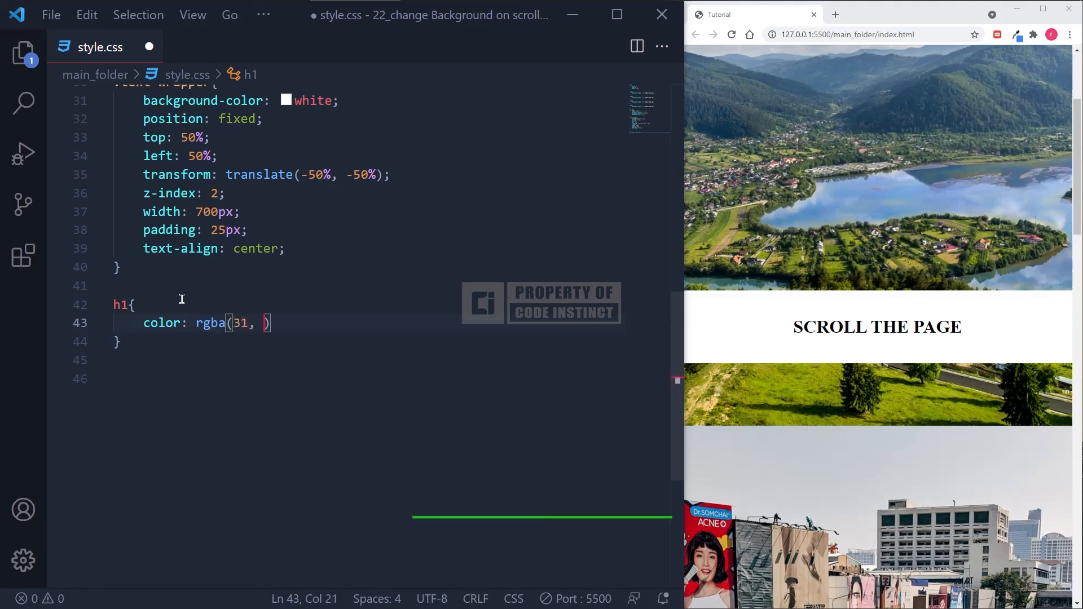
text(31, 31, 0.9)
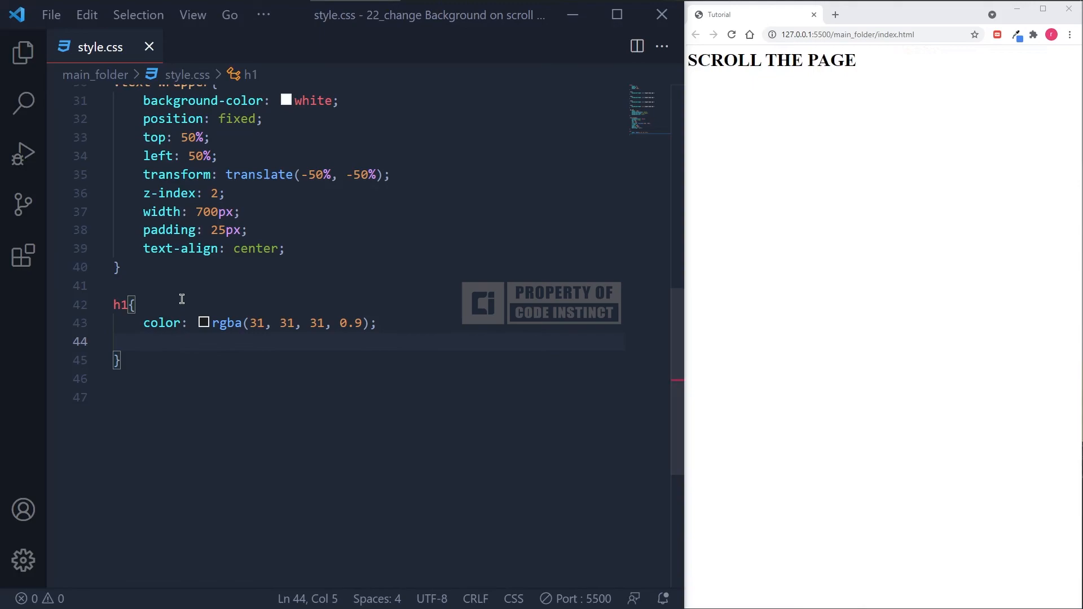
scroll(down, 3)
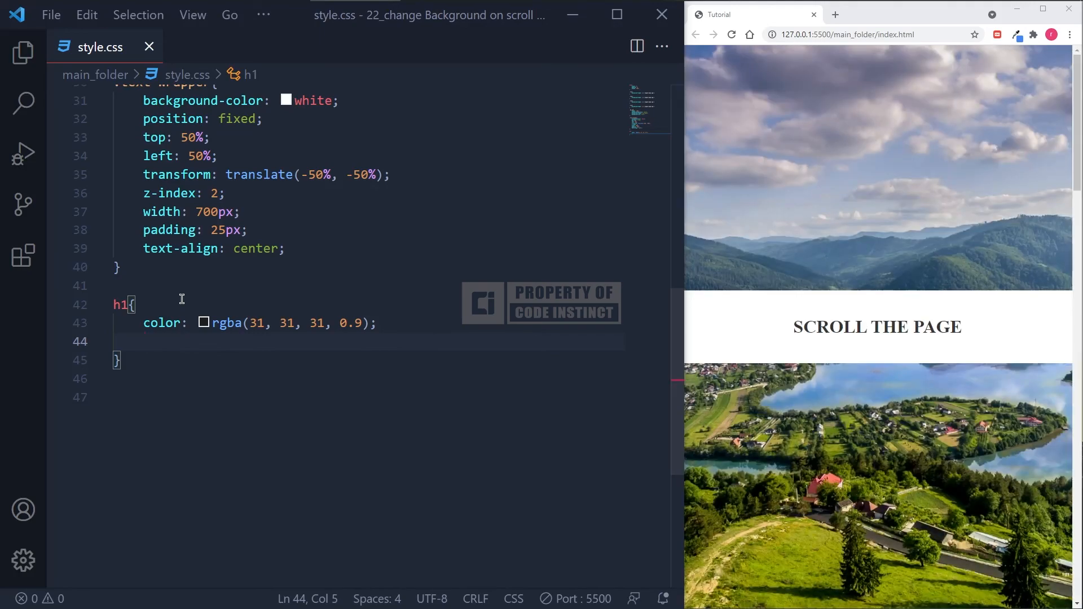
text(font-family: '';)
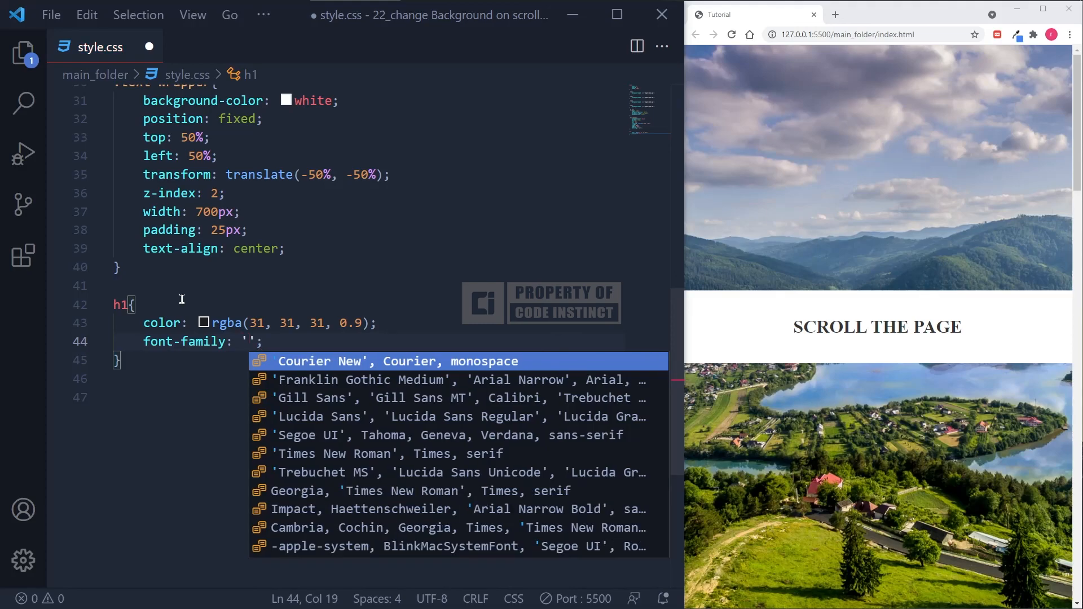
text(Bebas N)
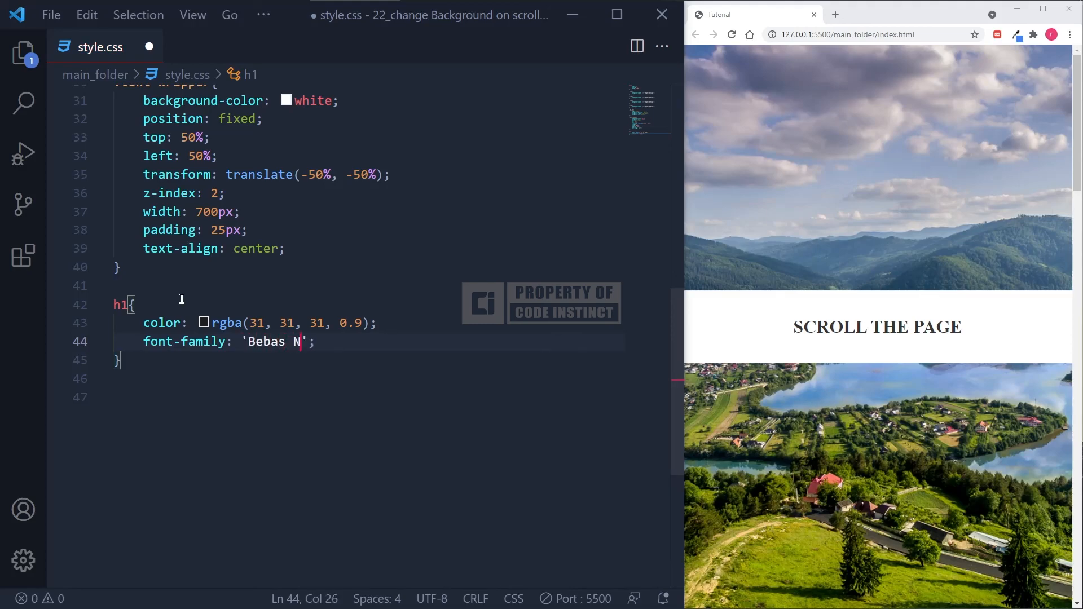
text(eue', c)
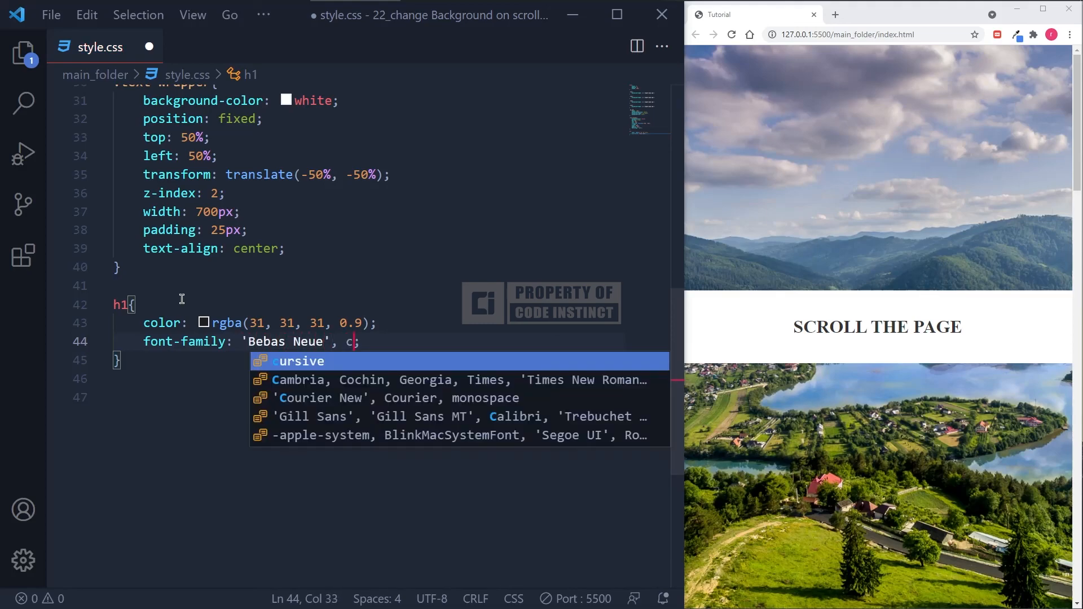
key(Enter)
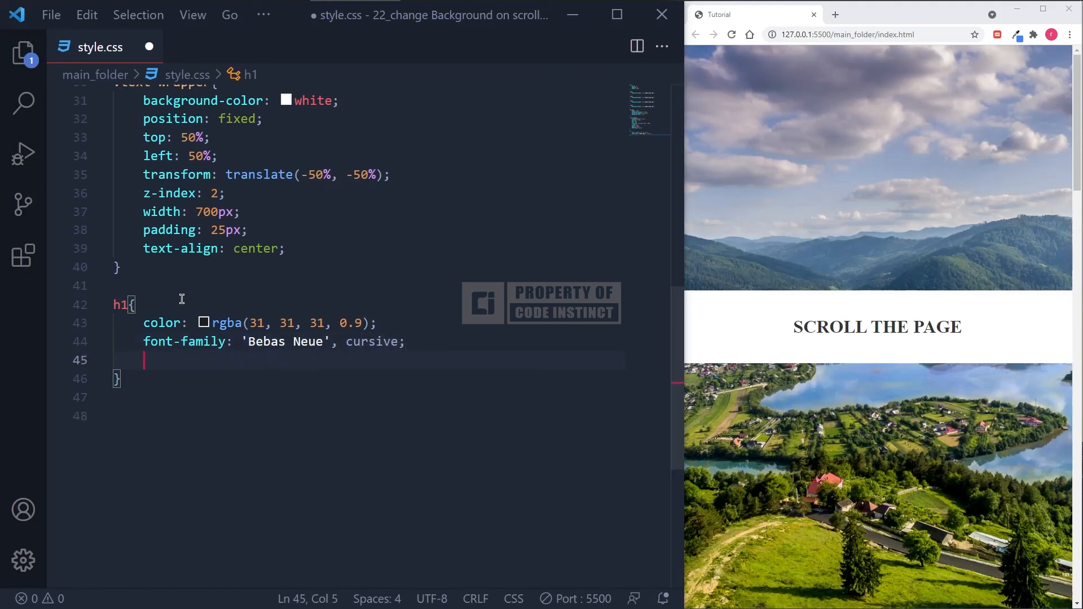
Set the heading to font-size 80px with letter-spacing 10px
text(font-size)
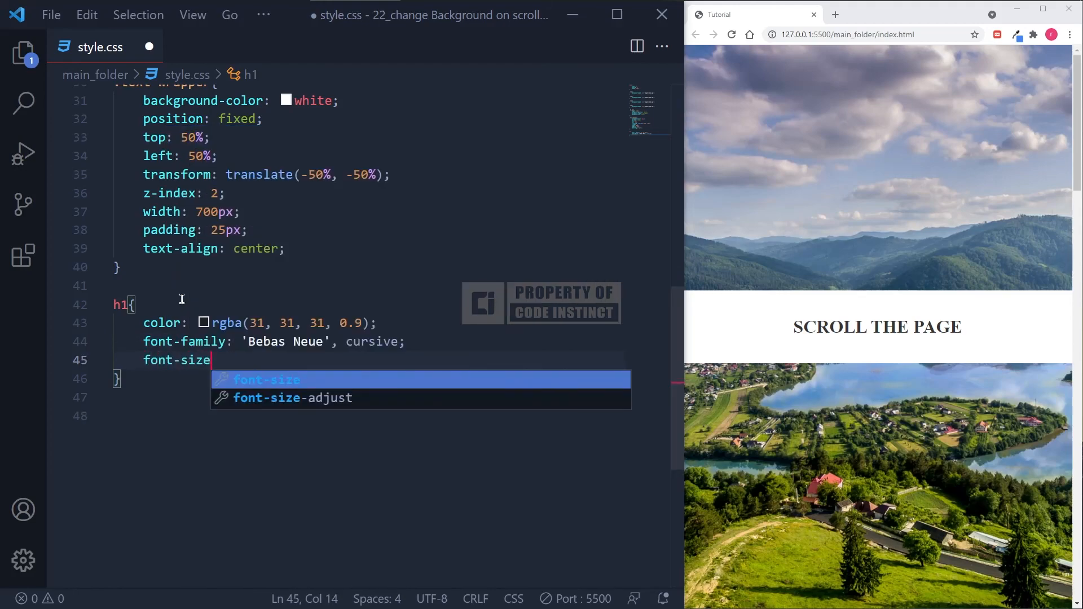
text(: 80px;)
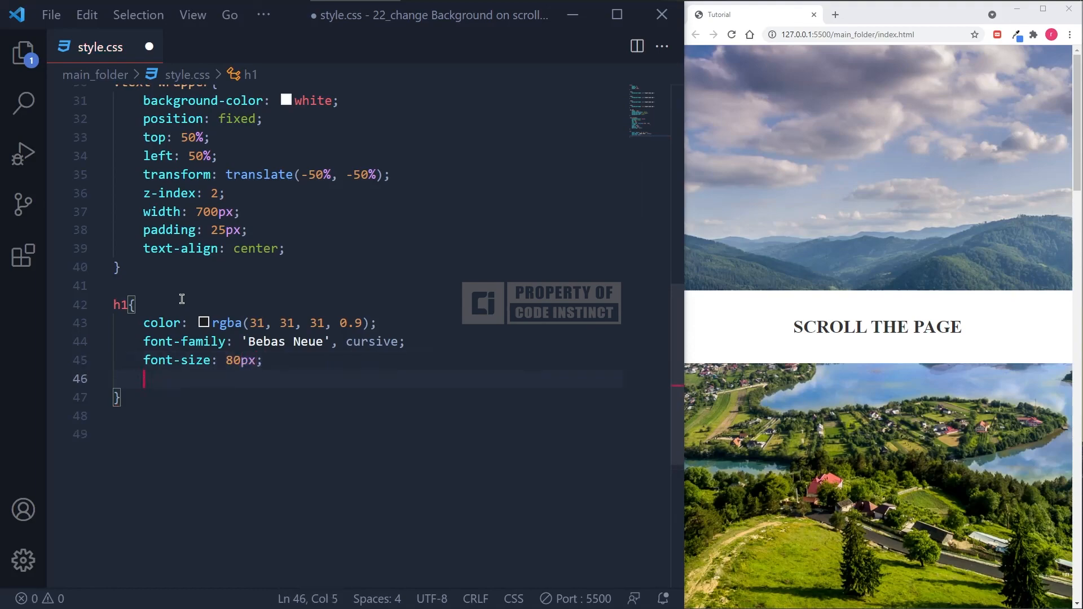
text(letter-spacing: ;)
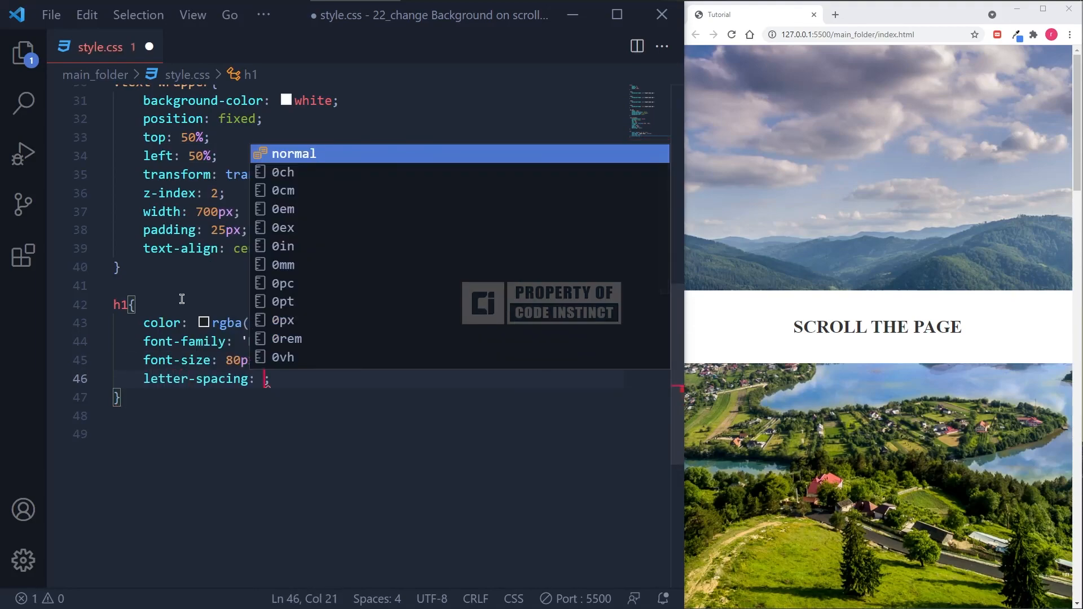
text(10px)
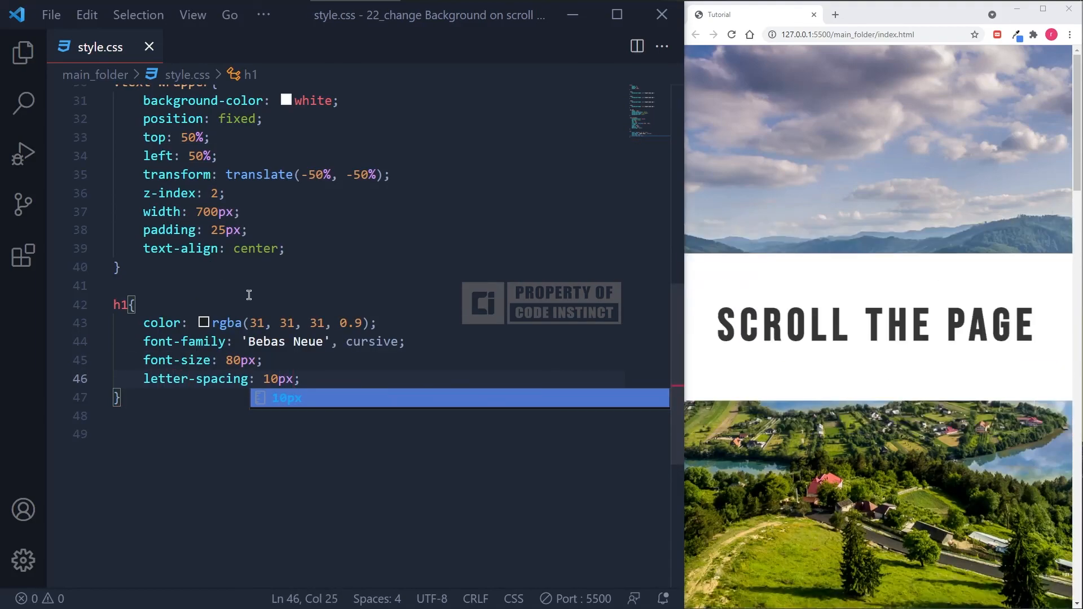
scroll(down, 3)
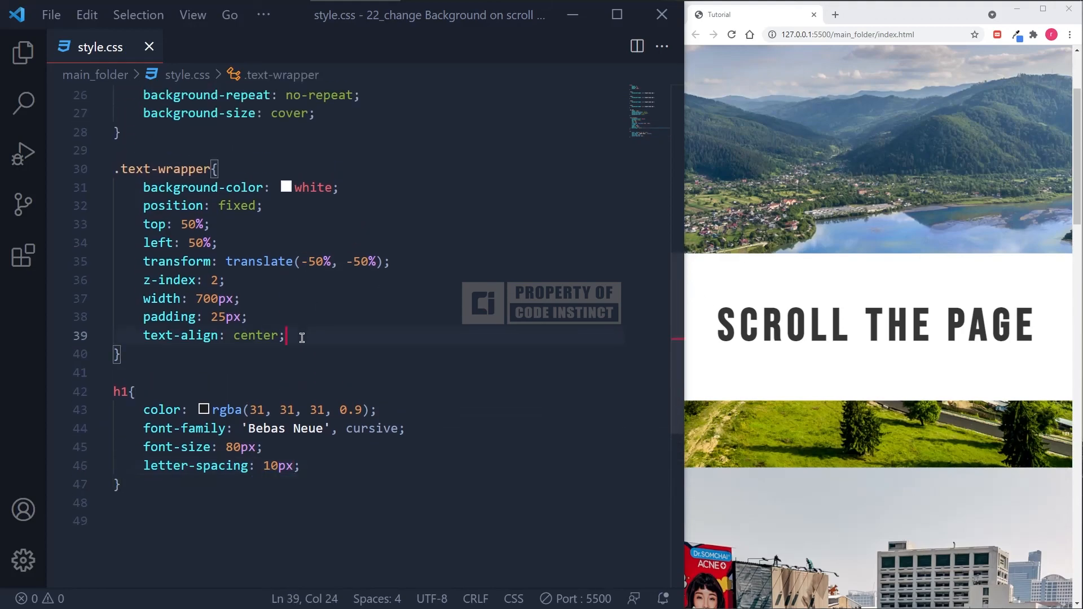
Add box-shadow 0 12px 30px 0 rgba(0,0,0,0.3), 0 15px 50px 0 rgba(0,0,0,0.25) to the text wrapper
text(box-)
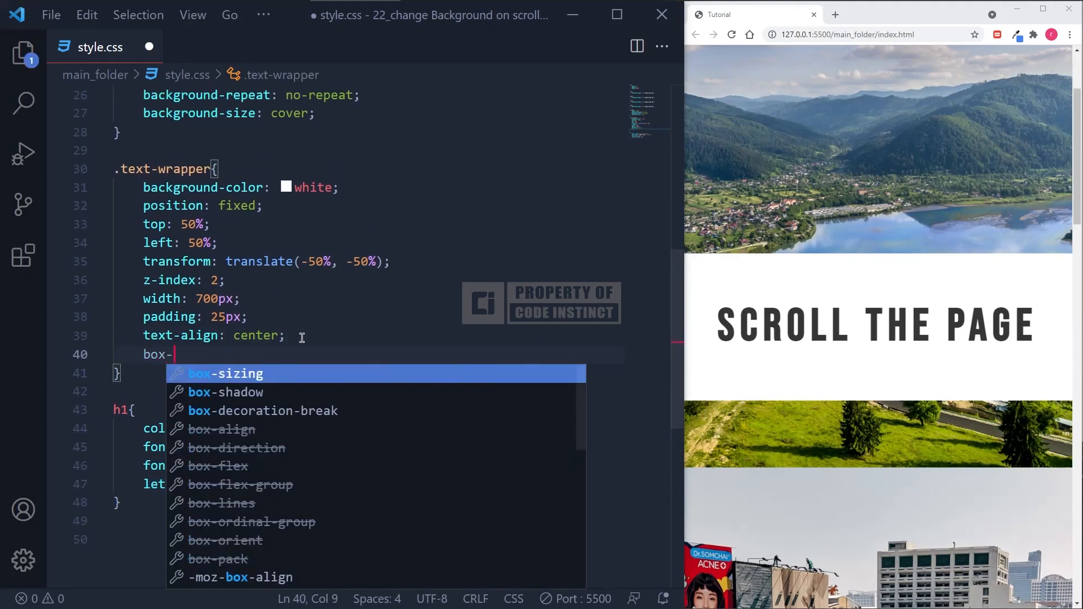
text(shadow:)
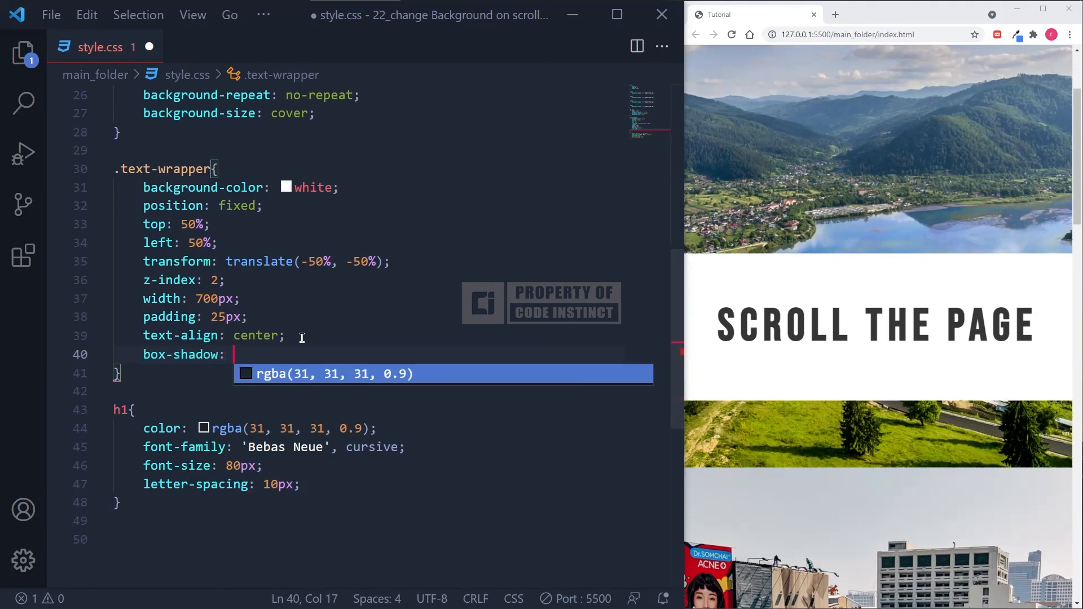
text(0 12px 3)
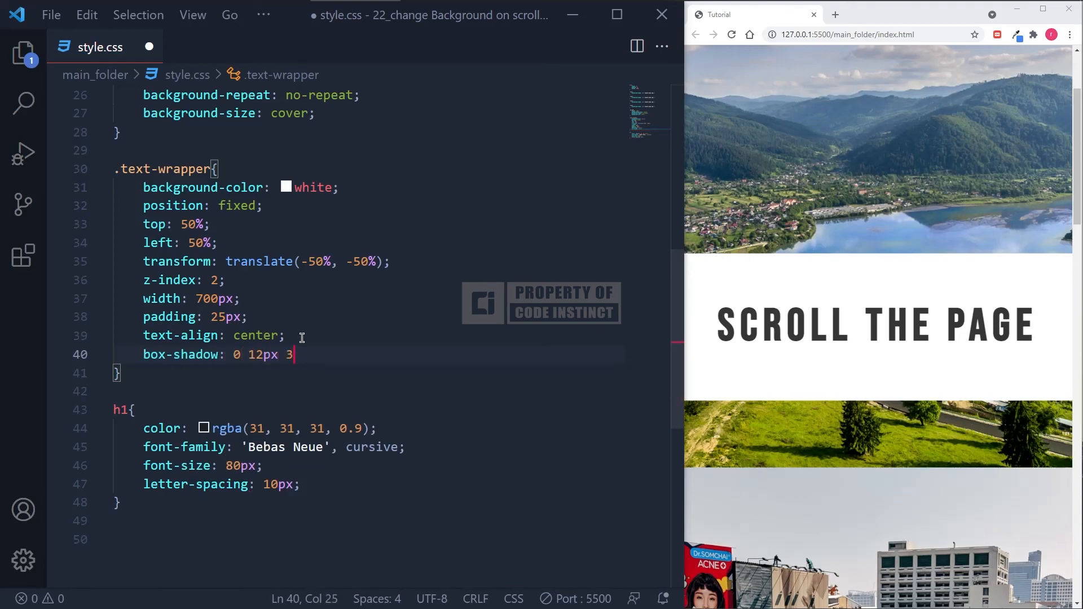
text(0px 0)
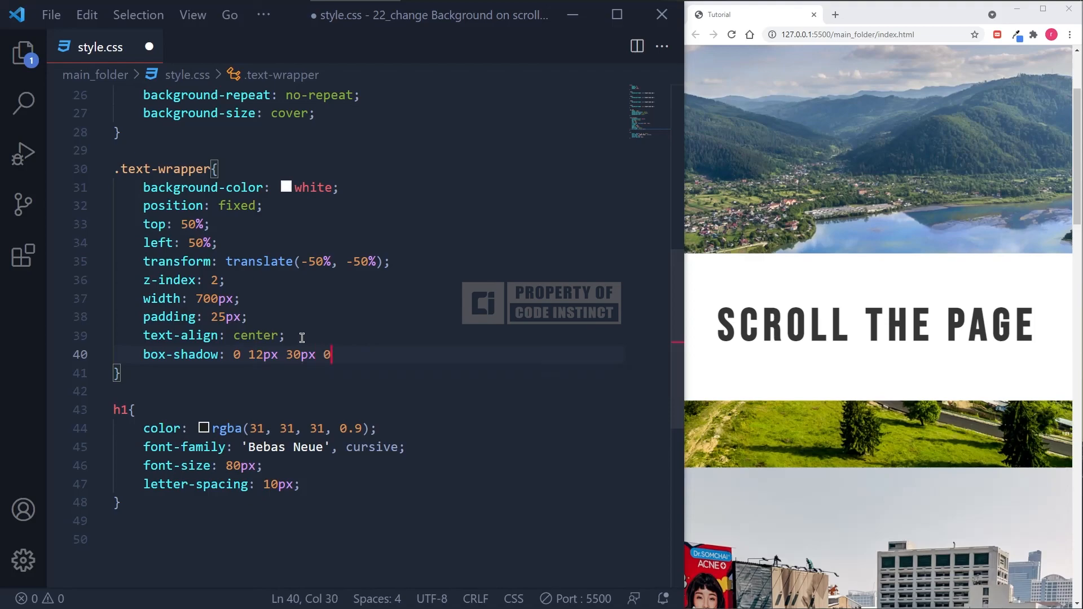
text(rgba)
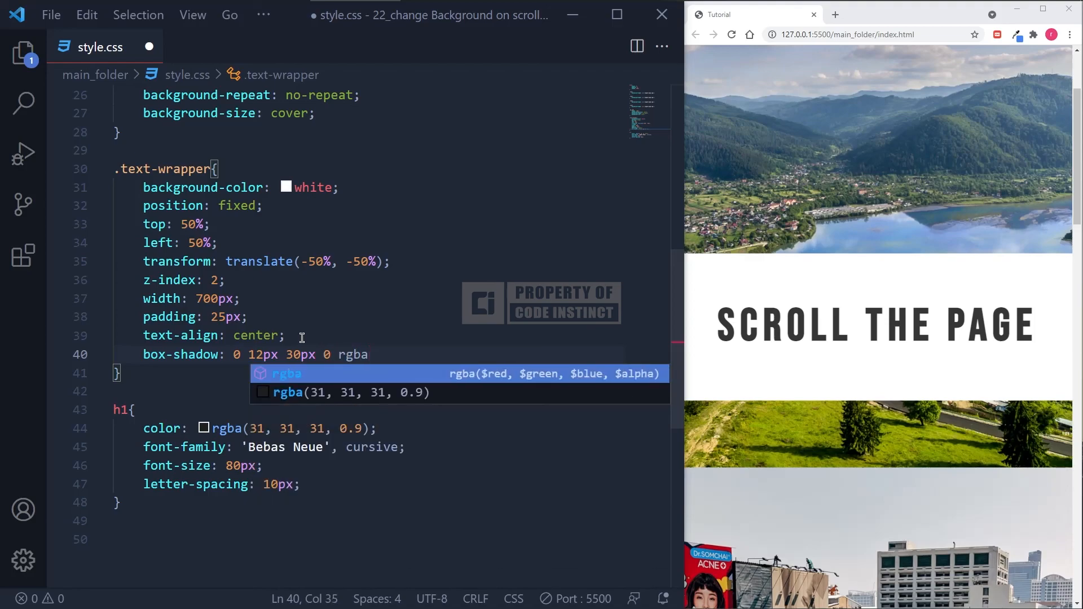
text((0, 0, 0, 0.3)
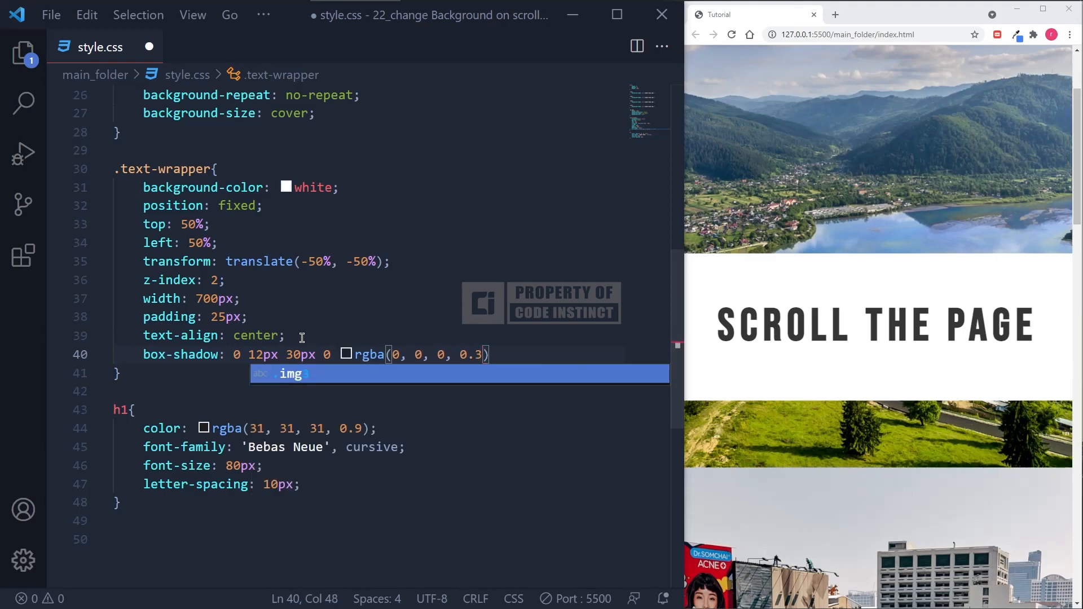
text(, 0 15px 50px 0)
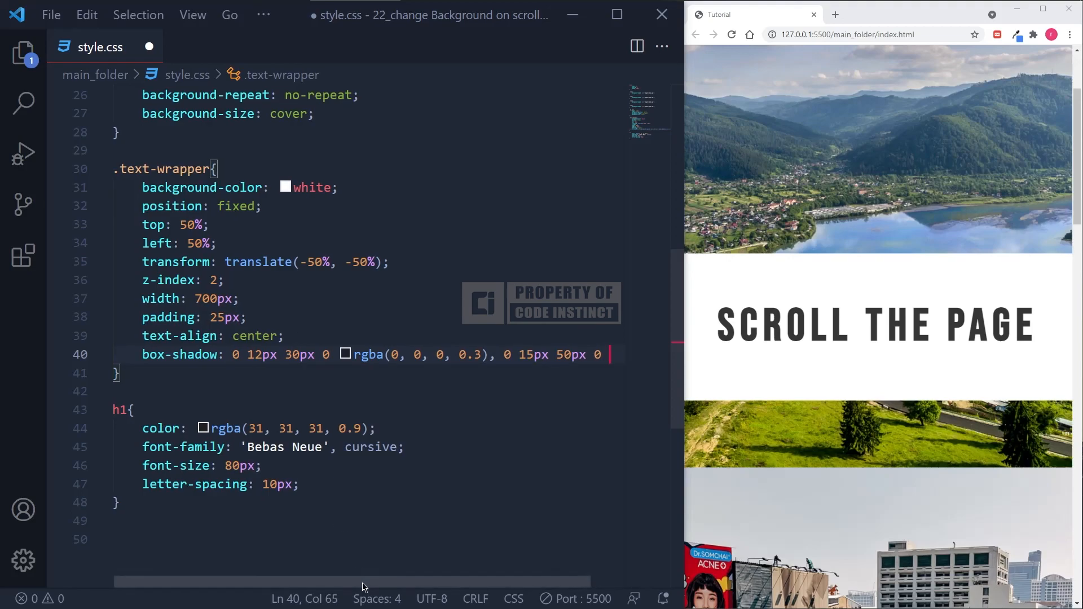
text(rgba()
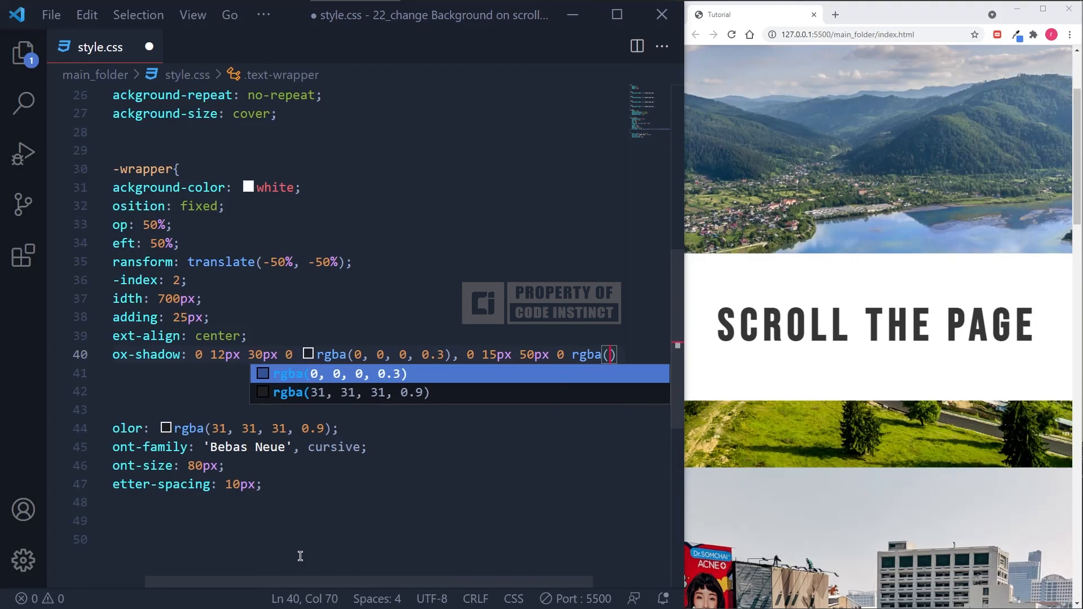
text(0, 0, 0, 0.)
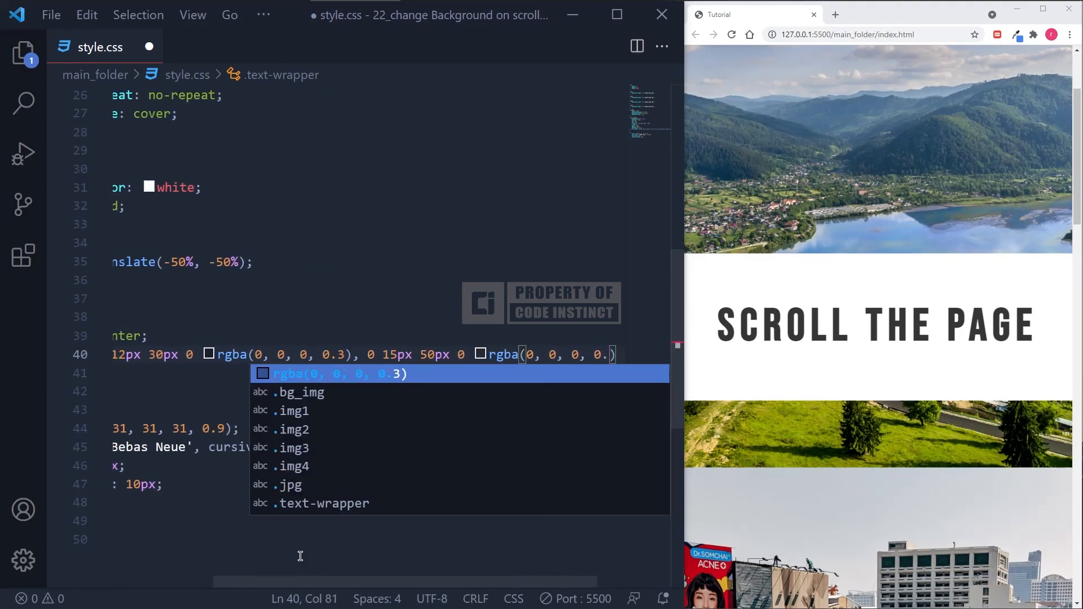
text(5)
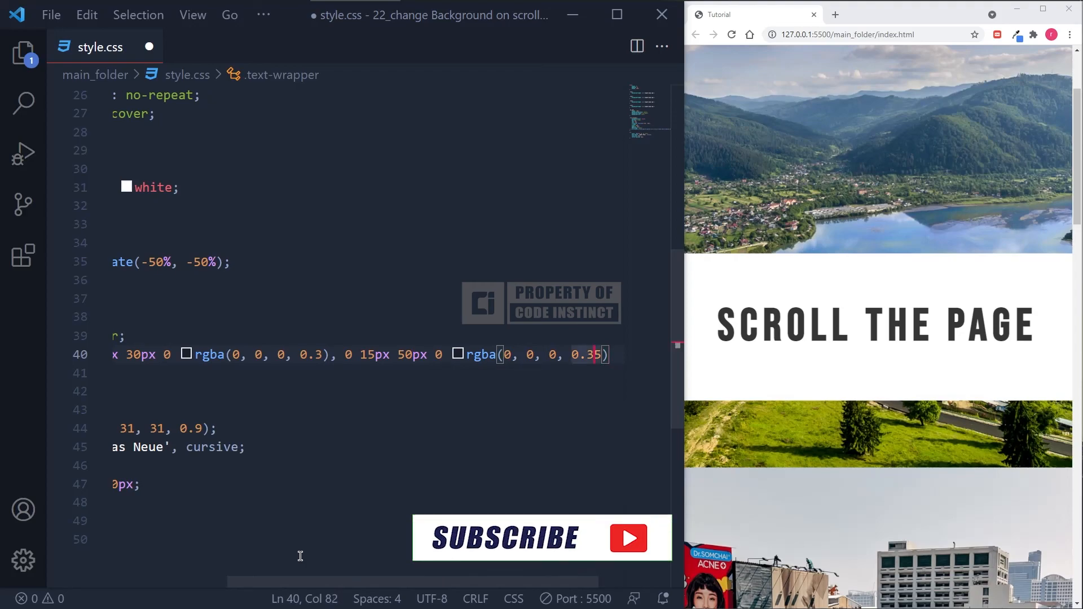
key(Backspace)
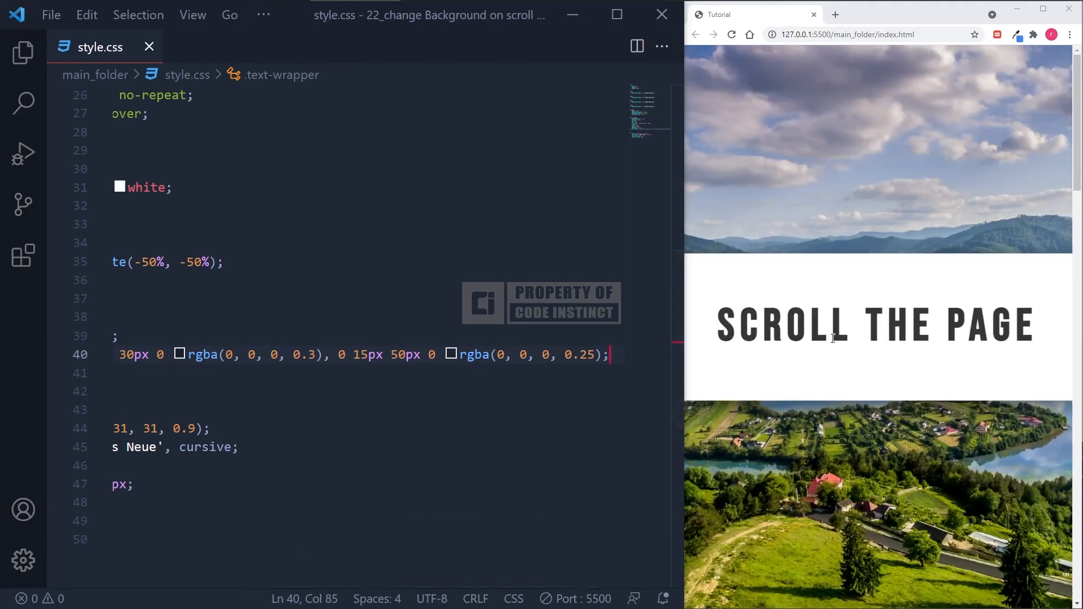
scroll(down, 3)
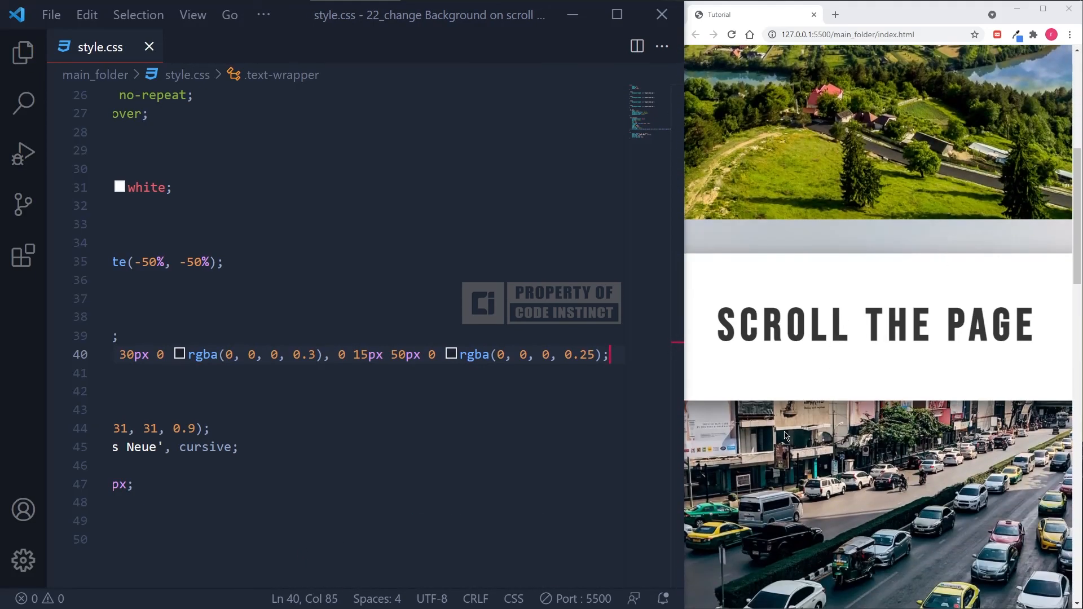
scroll(down, 3)
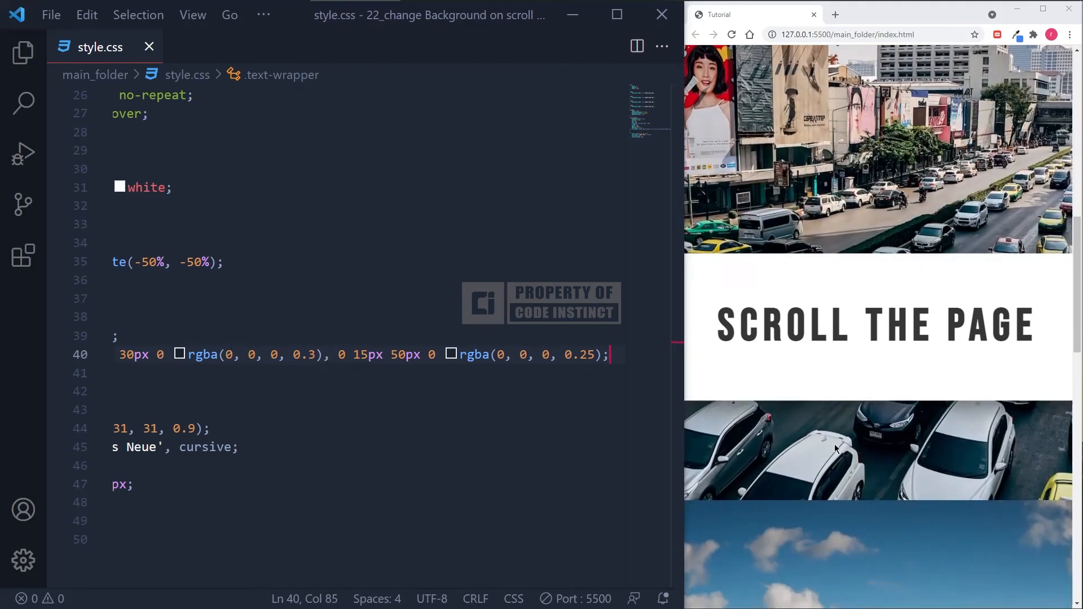
scroll(down, 3)
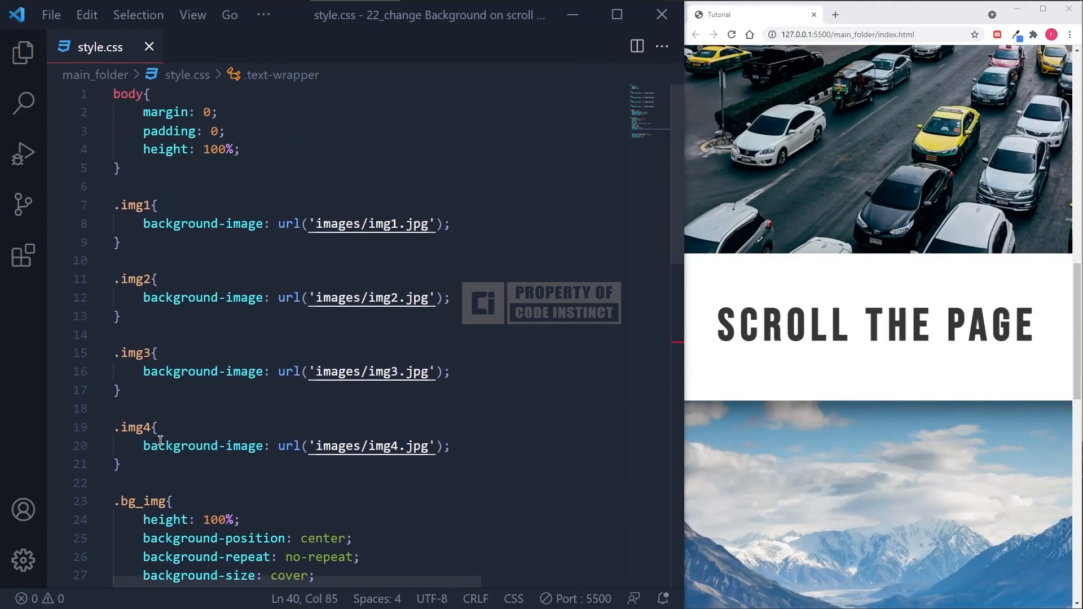
scroll(down, 3)
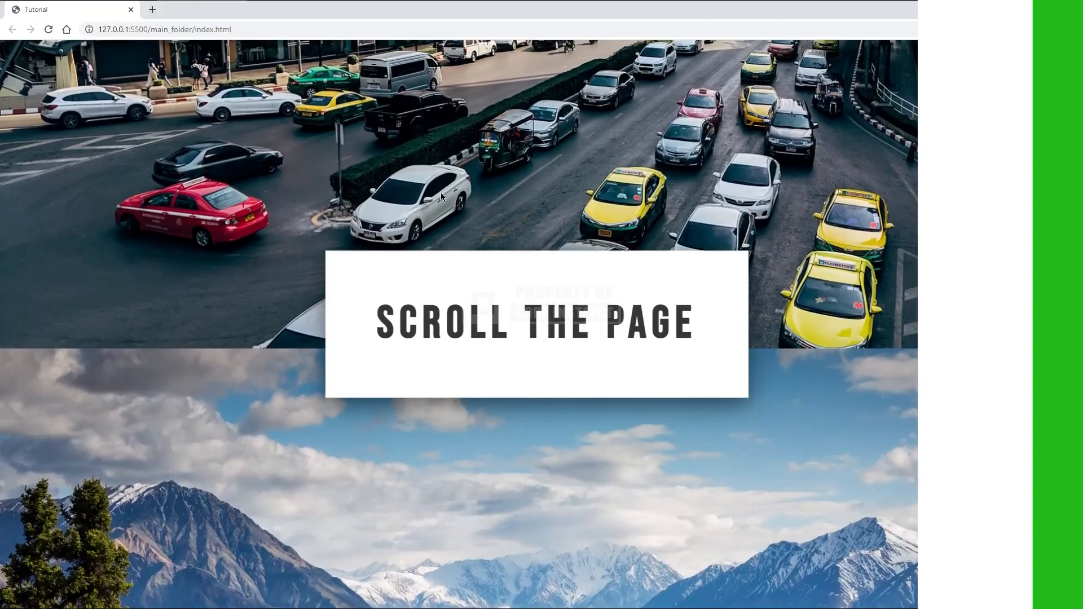
Scroll down the full-width page to watch the photos swap behind the fixed SCROLL THE PAGE box
scroll(down, 3)
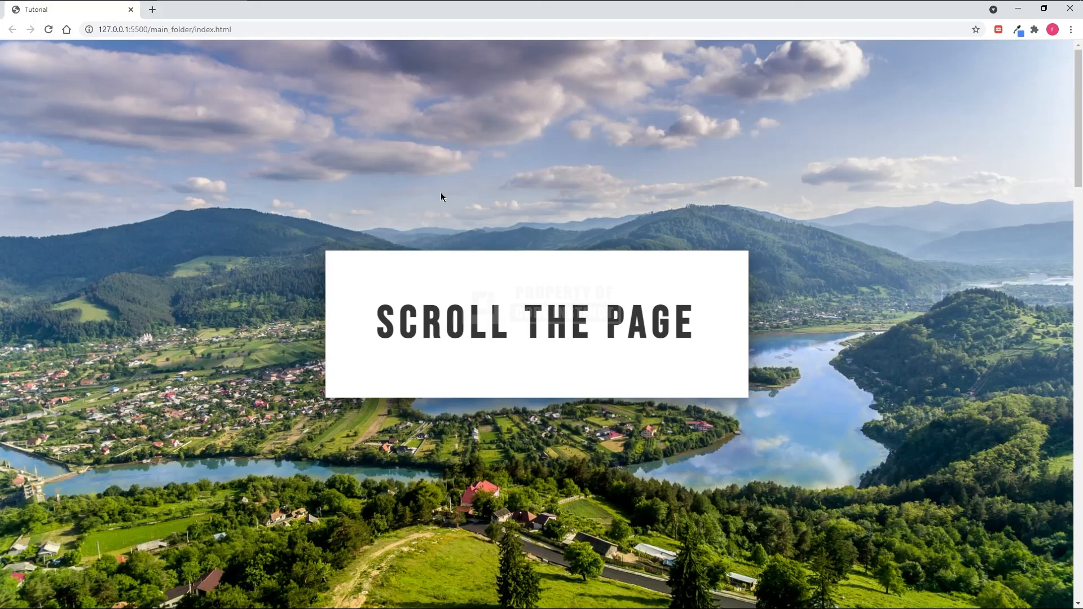
scroll(down, 3)
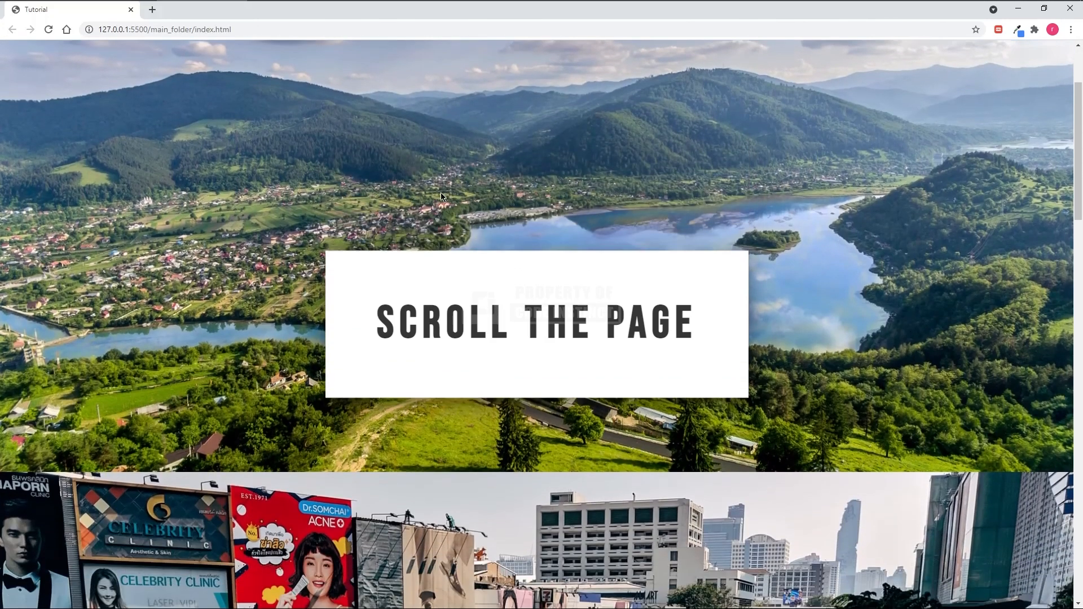
scroll(down, 3)
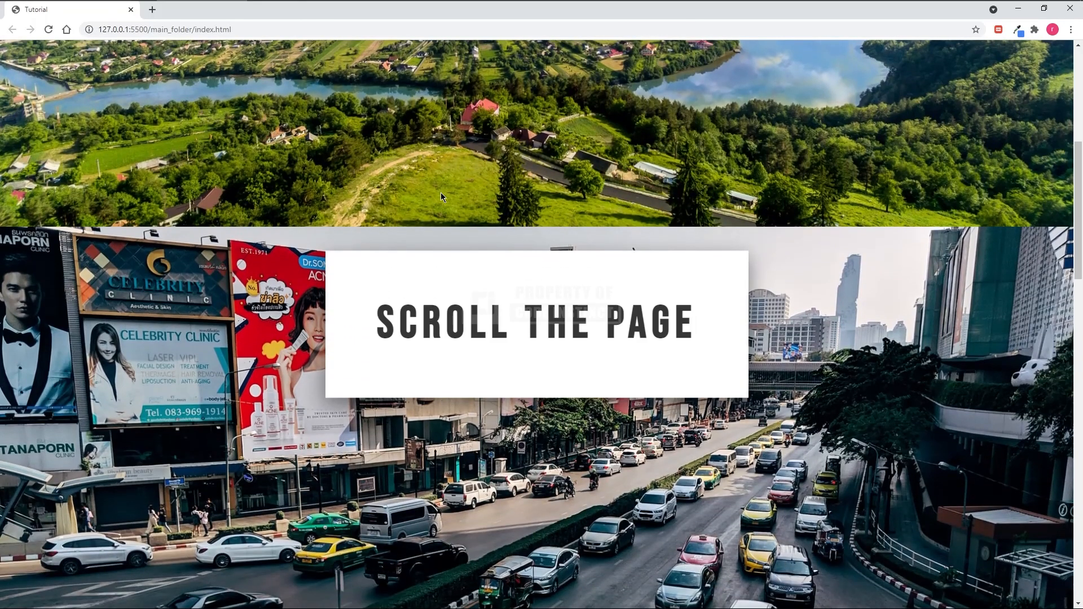
scroll(down, 3)
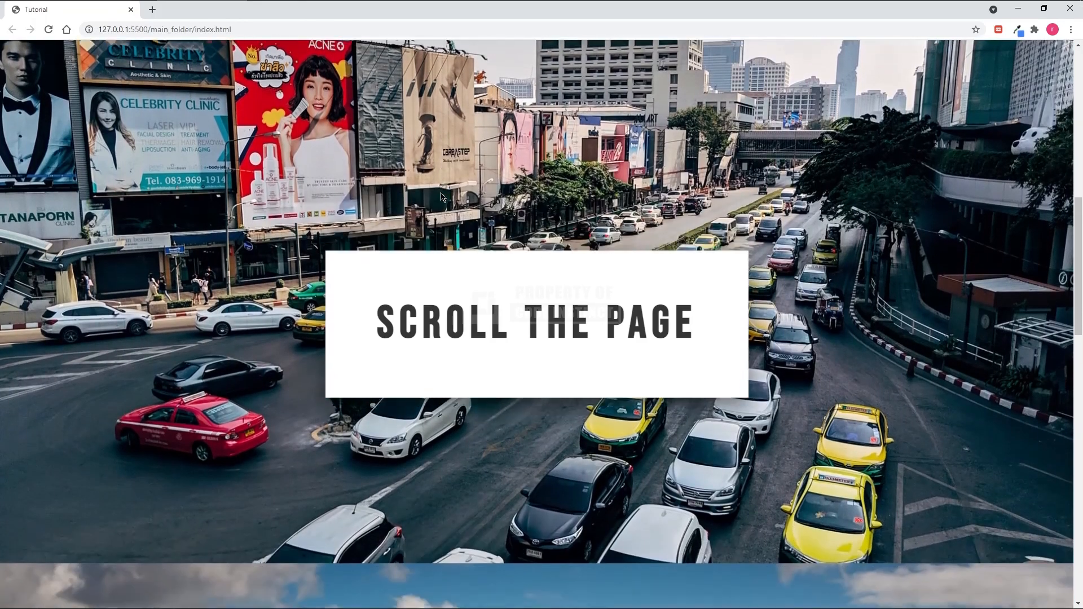
scroll(down, 3)
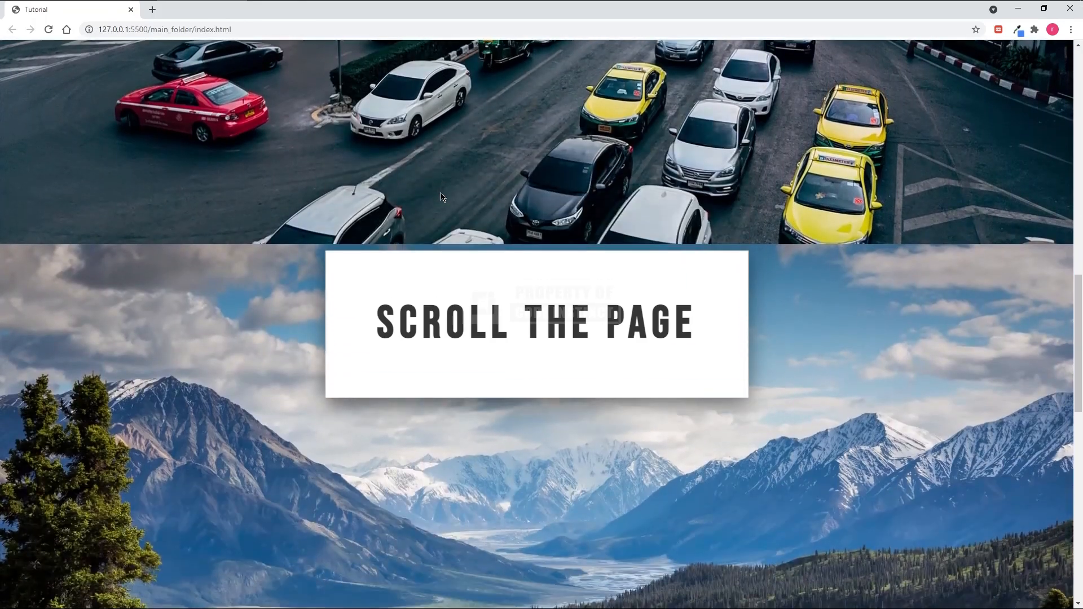
scroll(down, 3)
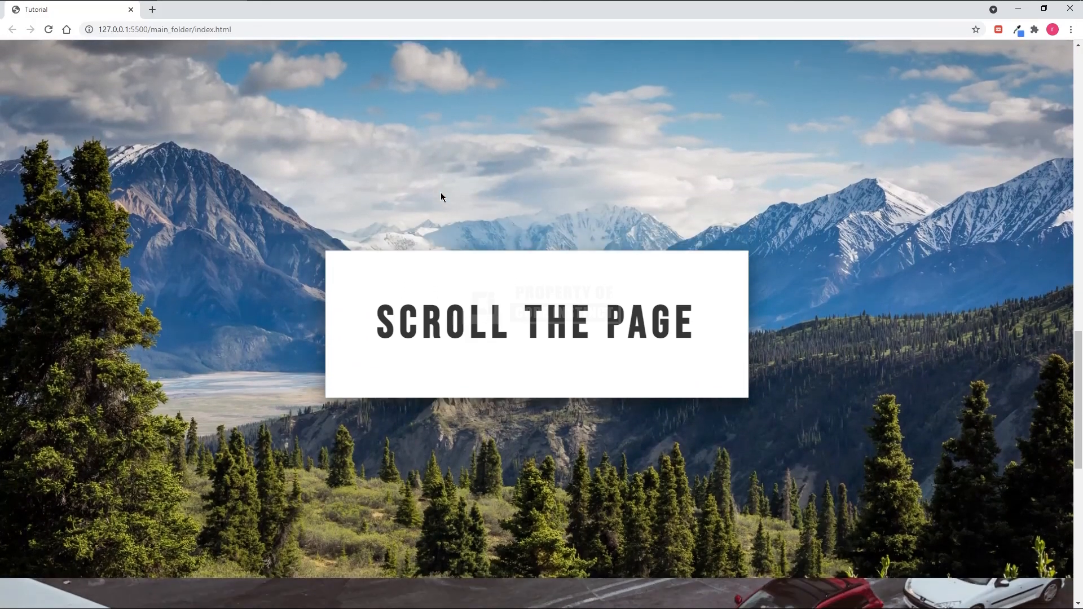
scroll(down, 3)
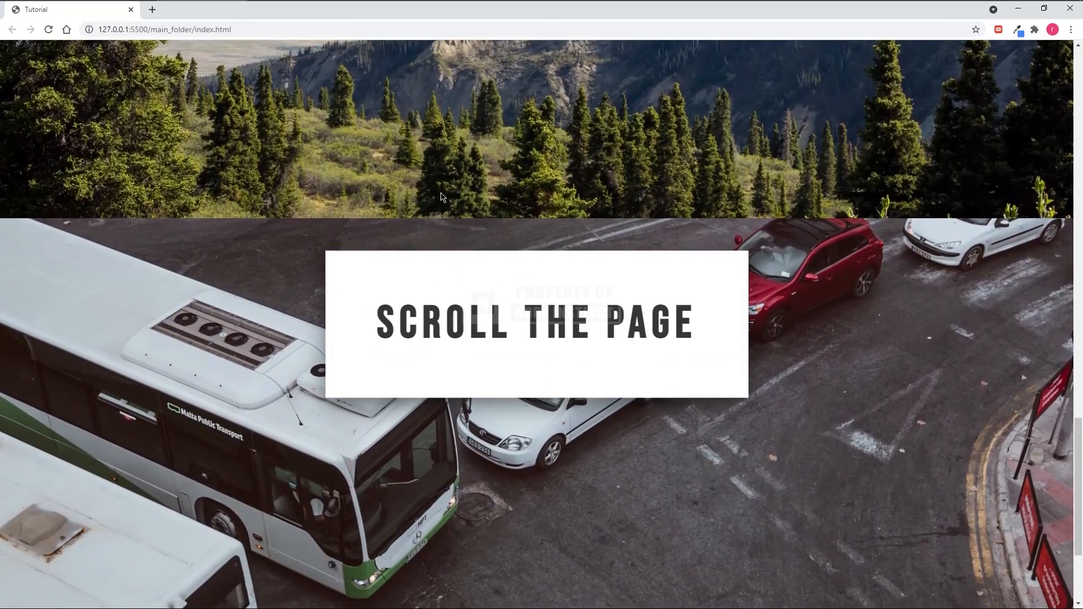